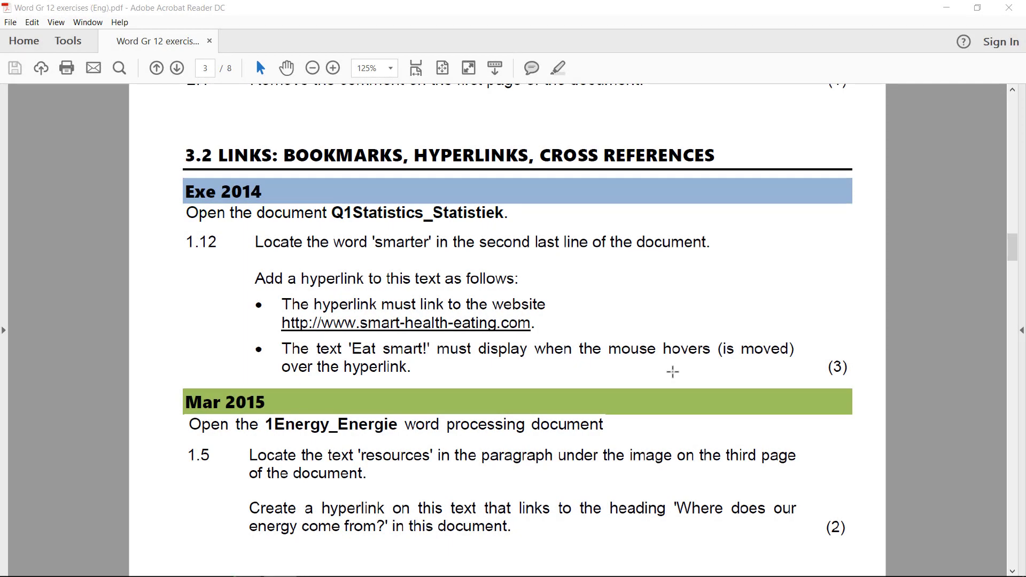
mouse_move(447, 355)
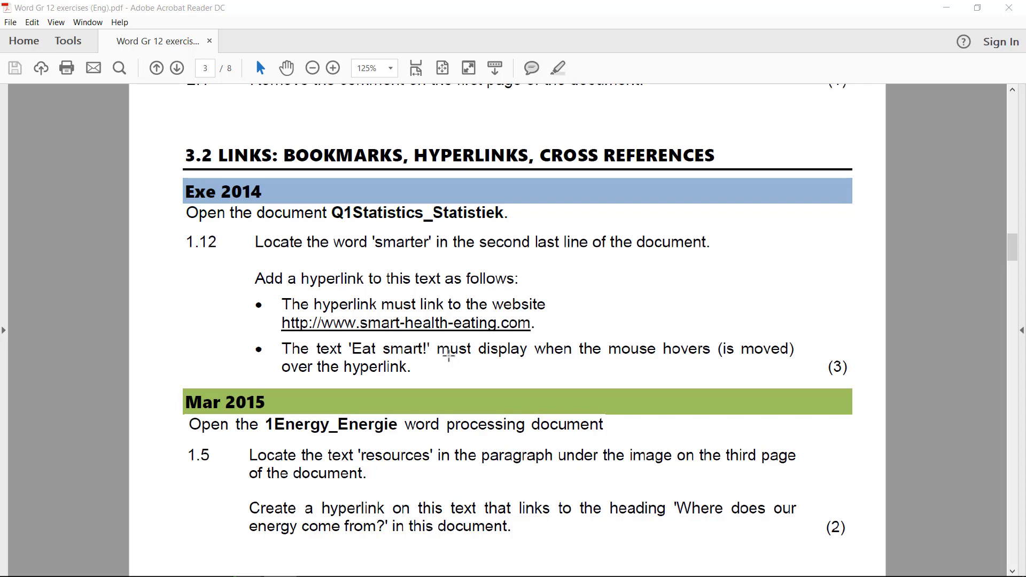
mouse_move(678, 141)
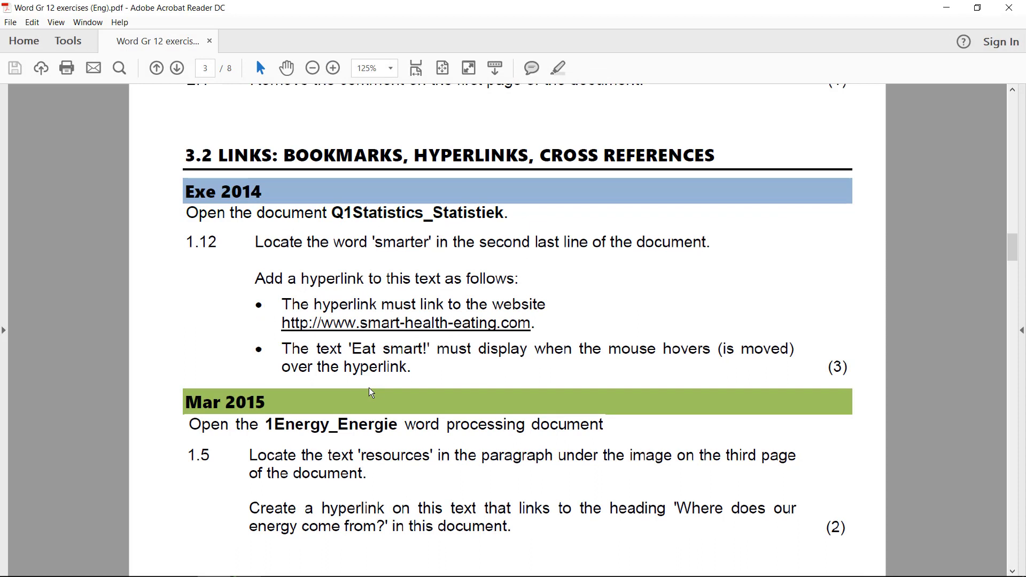
mouse_move(428, 278)
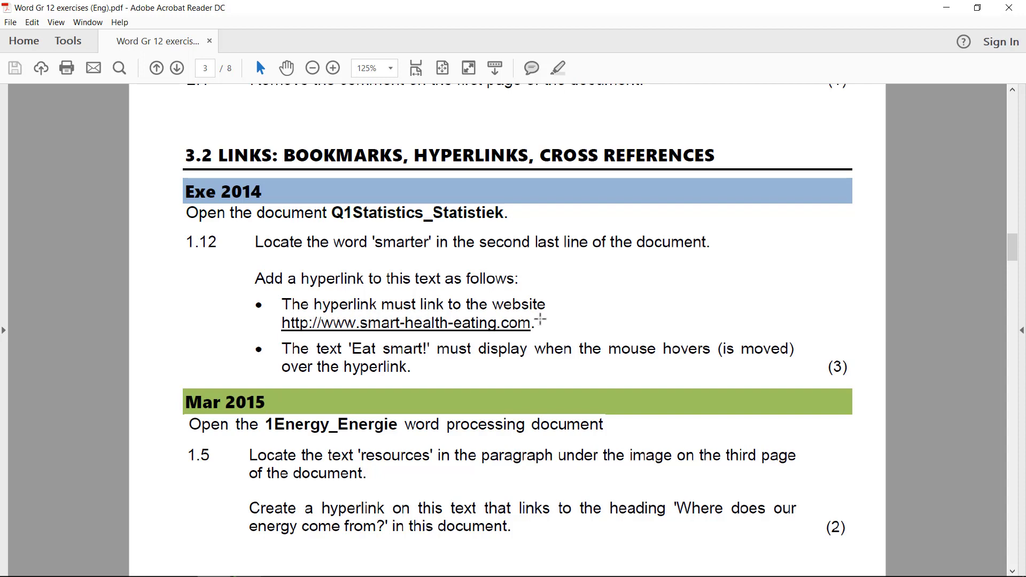
mouse_move(635, 322)
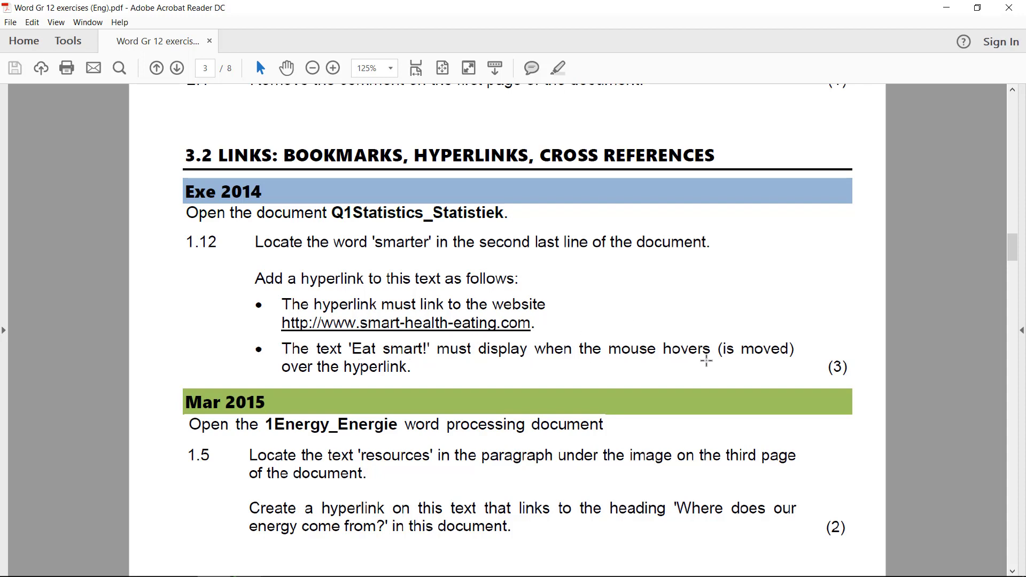
mouse_move(727, 367)
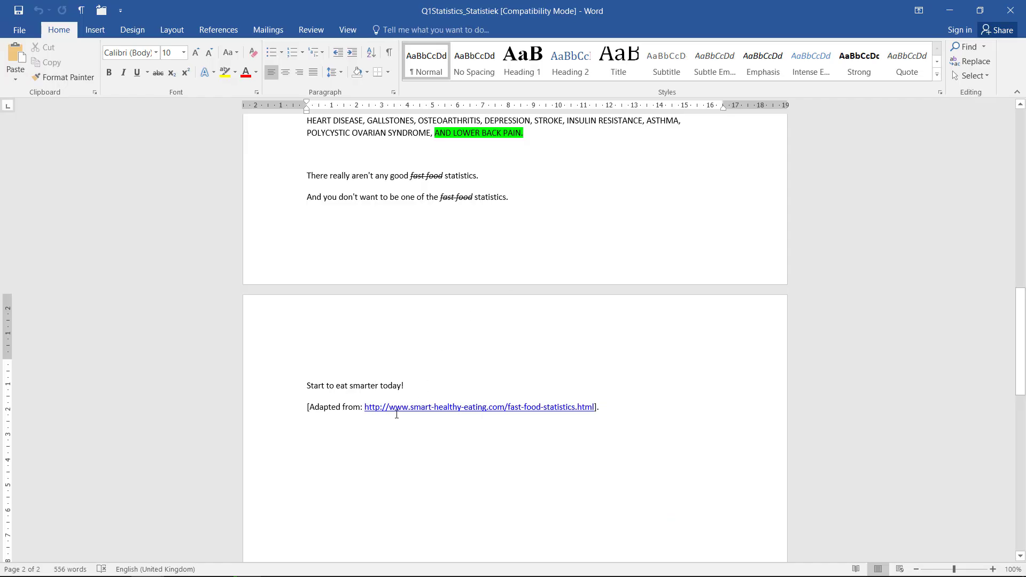
double_click(362, 386)
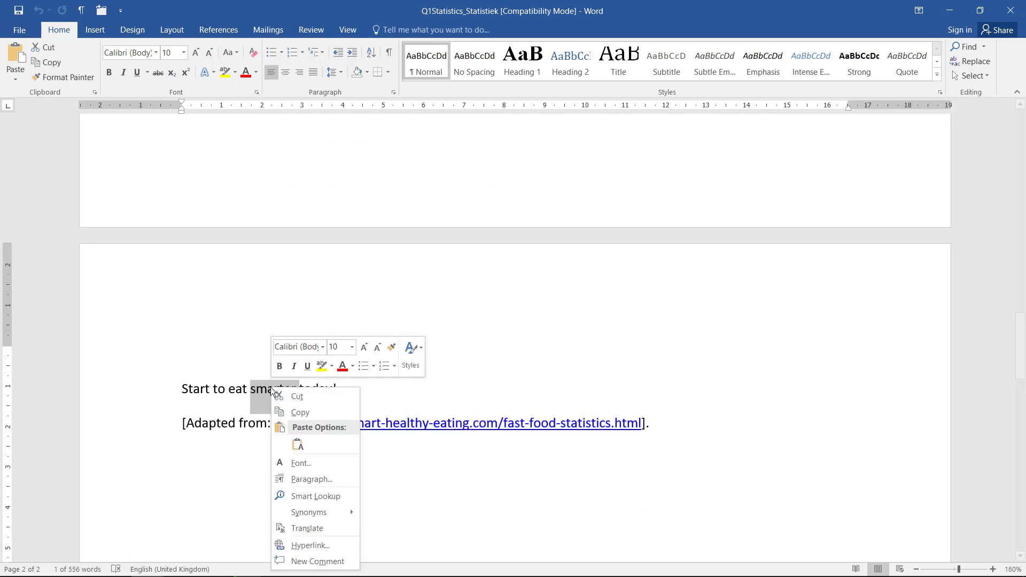
click(310, 544)
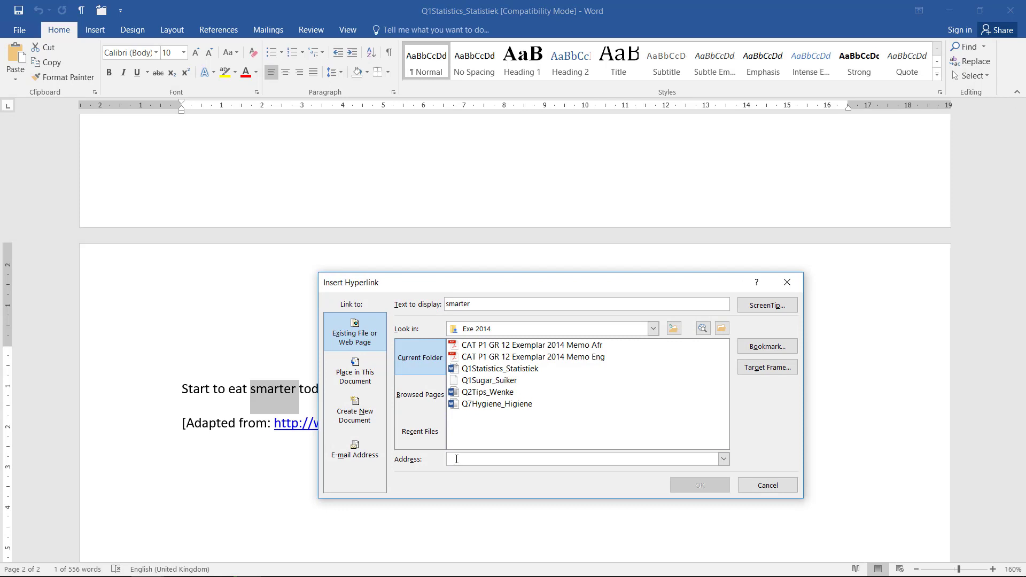
text(https://goo.gl/PEK8pK)
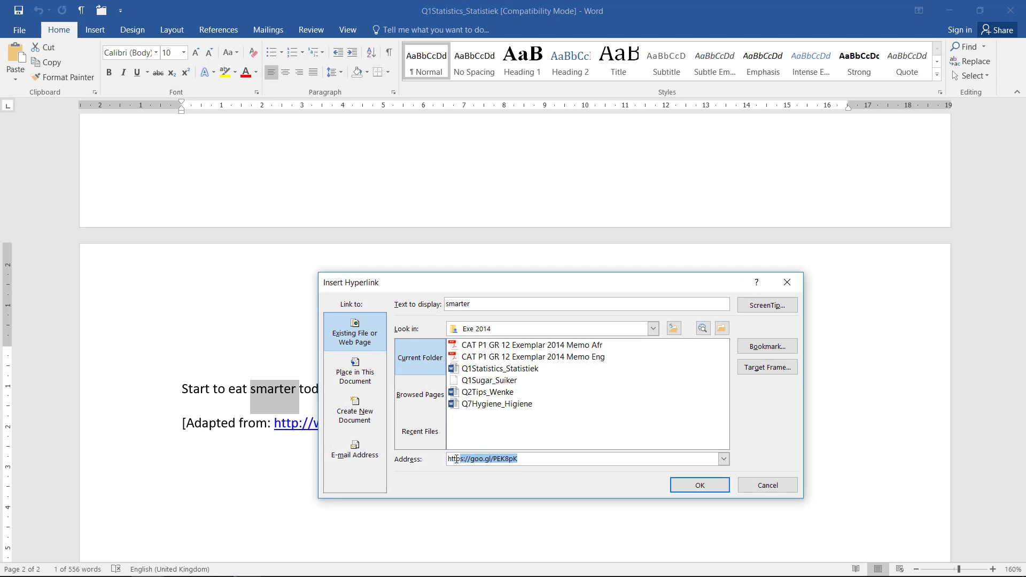
text(http://go.microsoft.com/fwlink/p/?LinkId=255141)
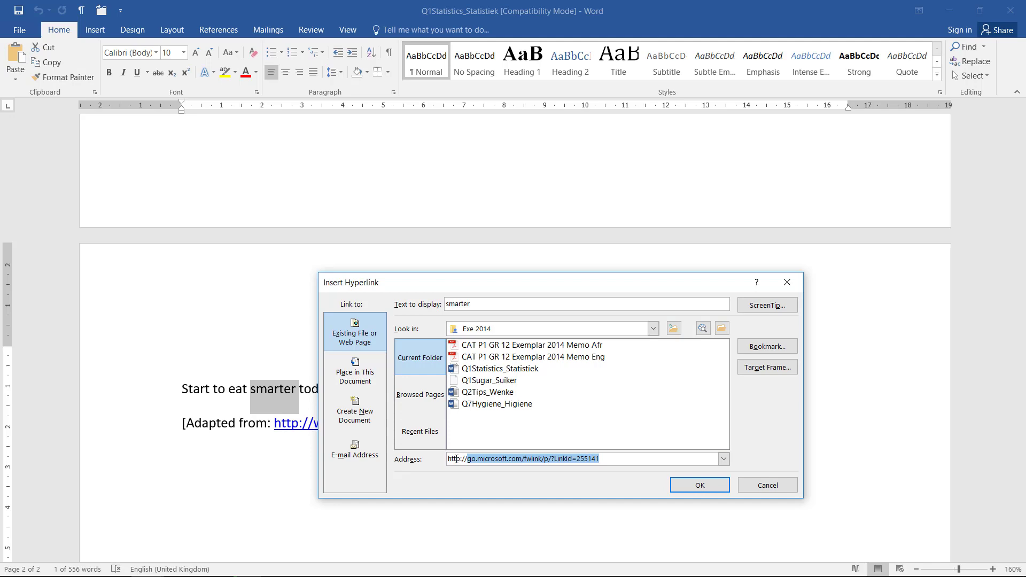
text(http://eat)
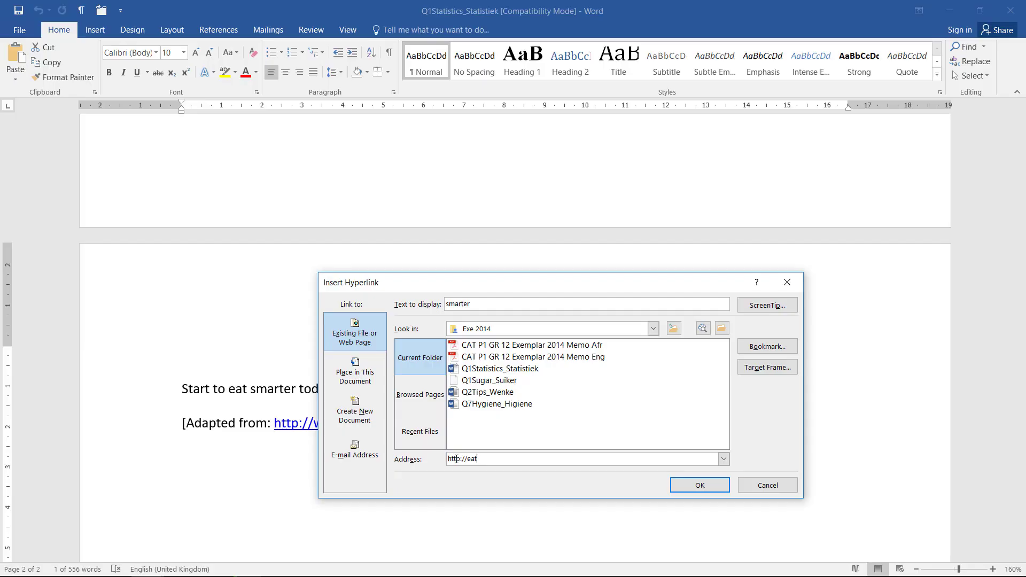
text(smart)
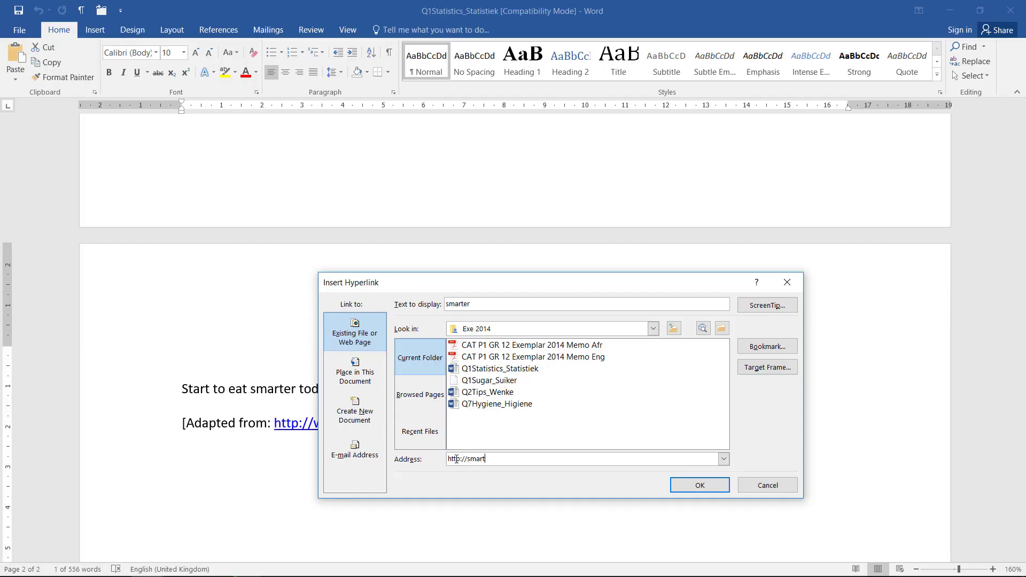
text(-health)
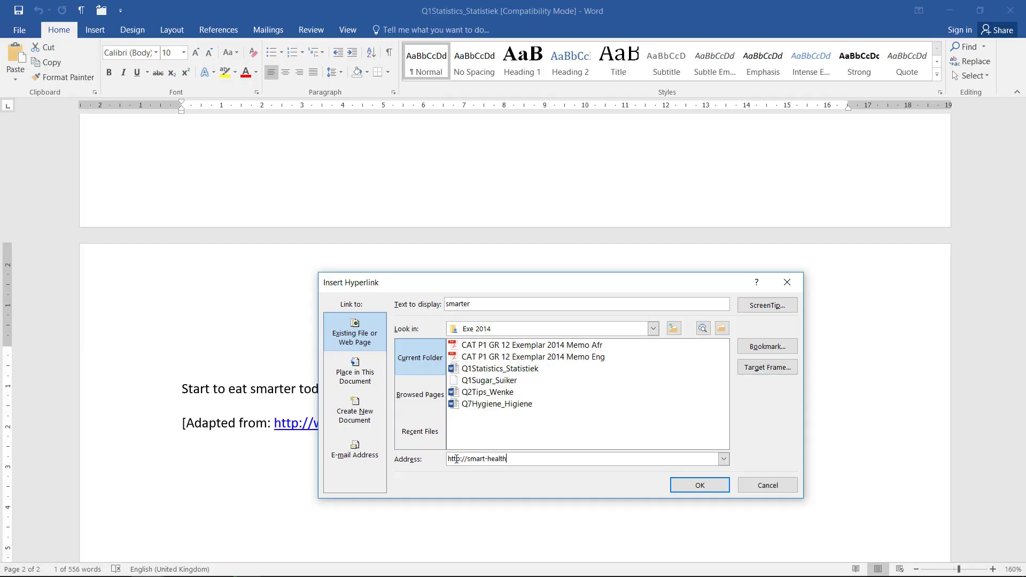
text(-eating.com)
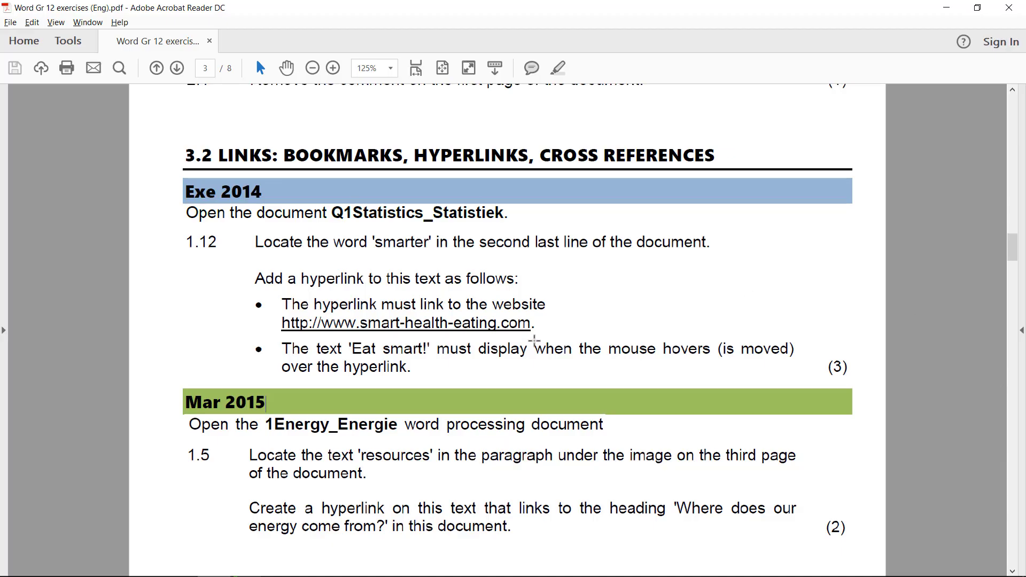
mouse_move(472, 358)
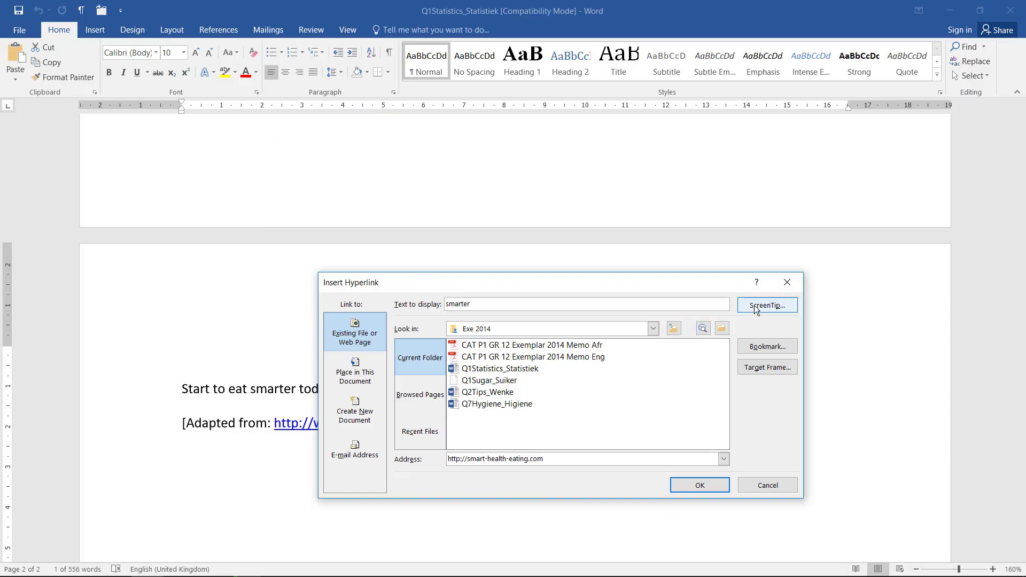
Step: Add the ScreenTip 'Eat smart!' and confirm the hyperlink
click(766, 305)
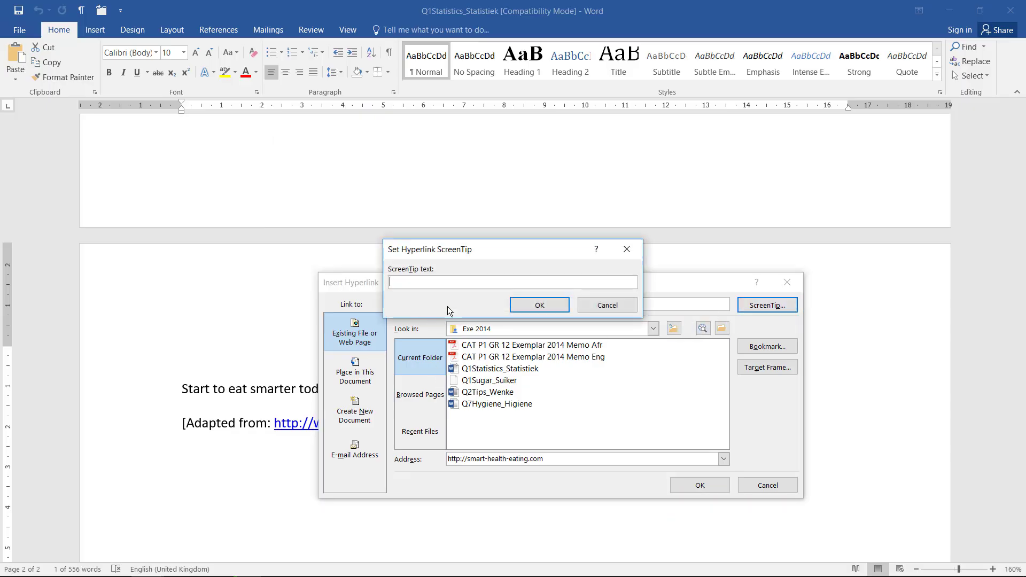
text(Eat smart!)
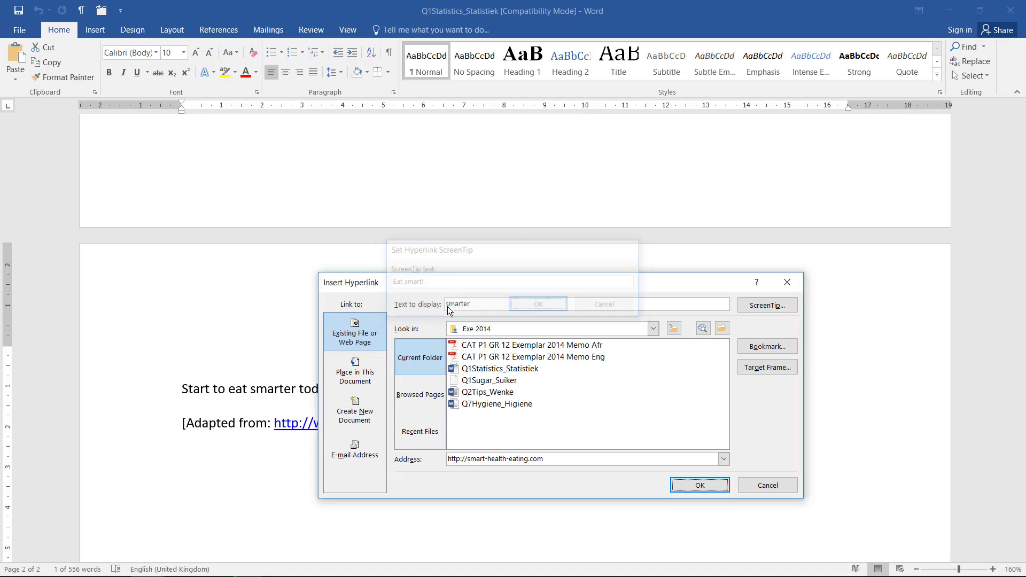
click(698, 485)
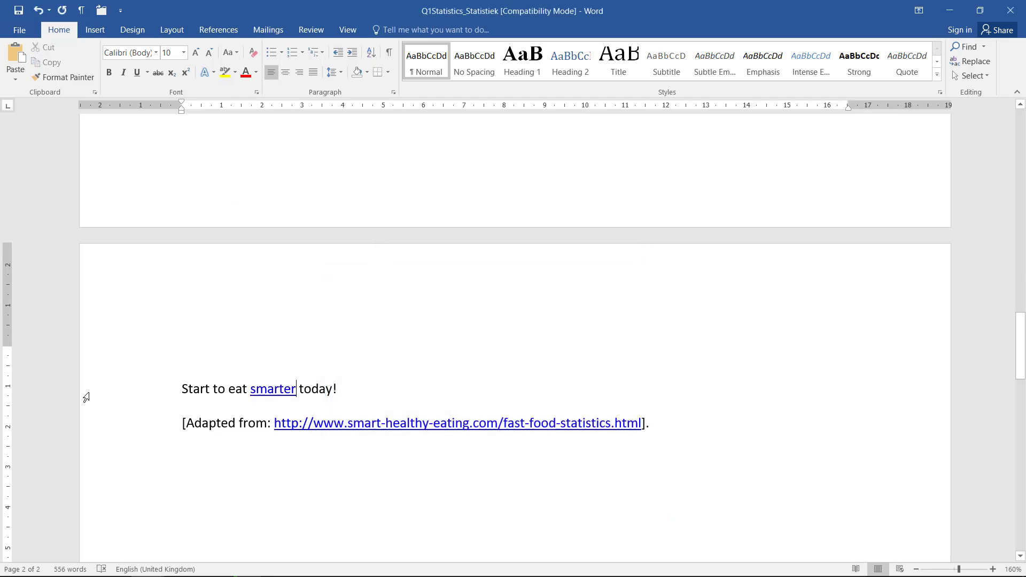
mouse_move(273, 389)
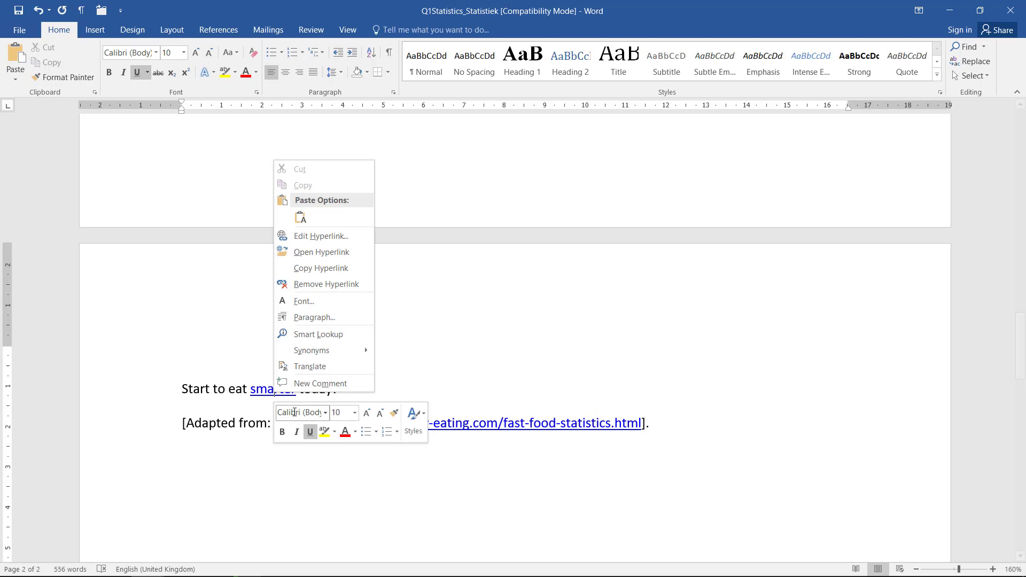
click(322, 235)
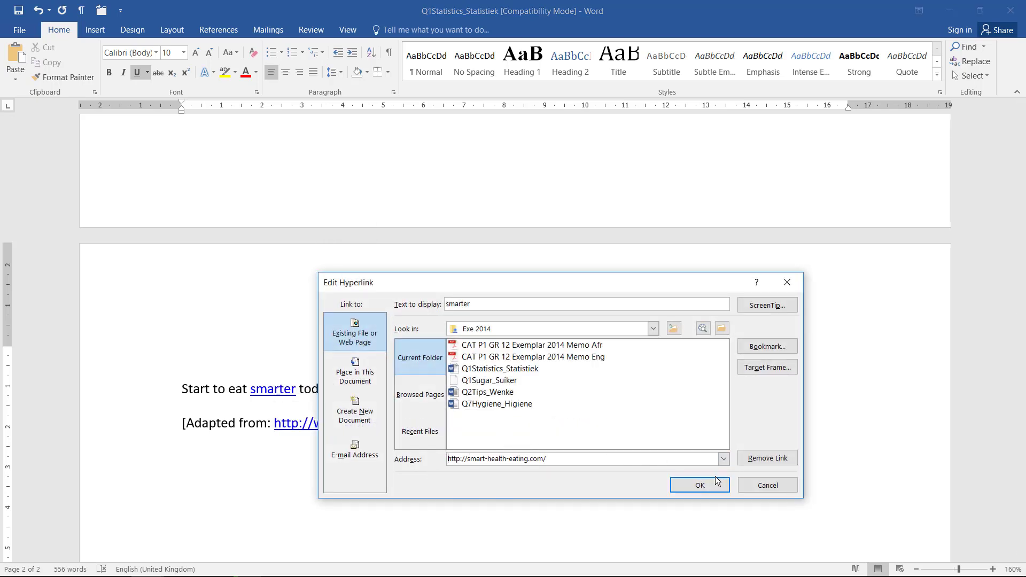
key(alt+tab)
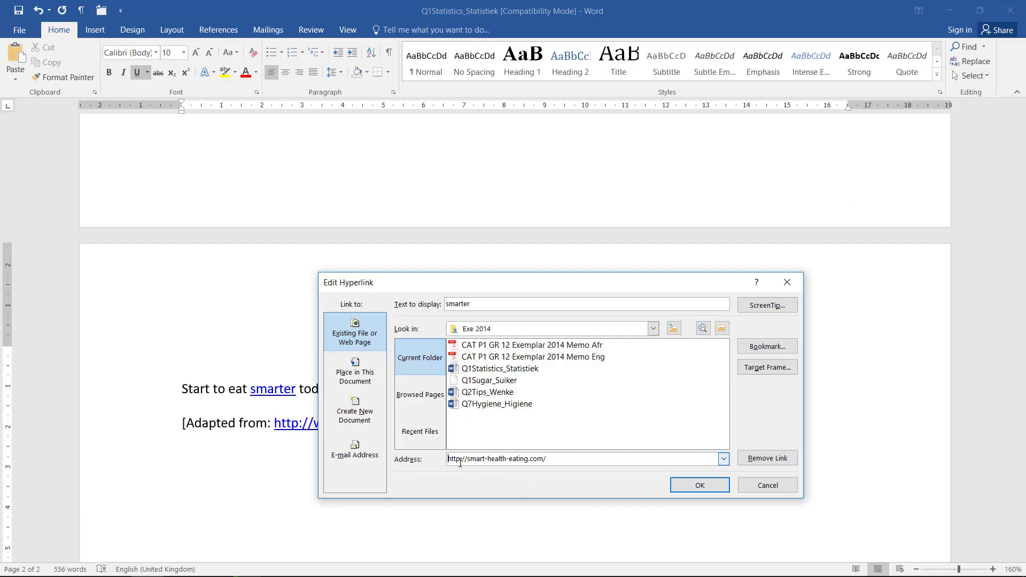
text(www.)
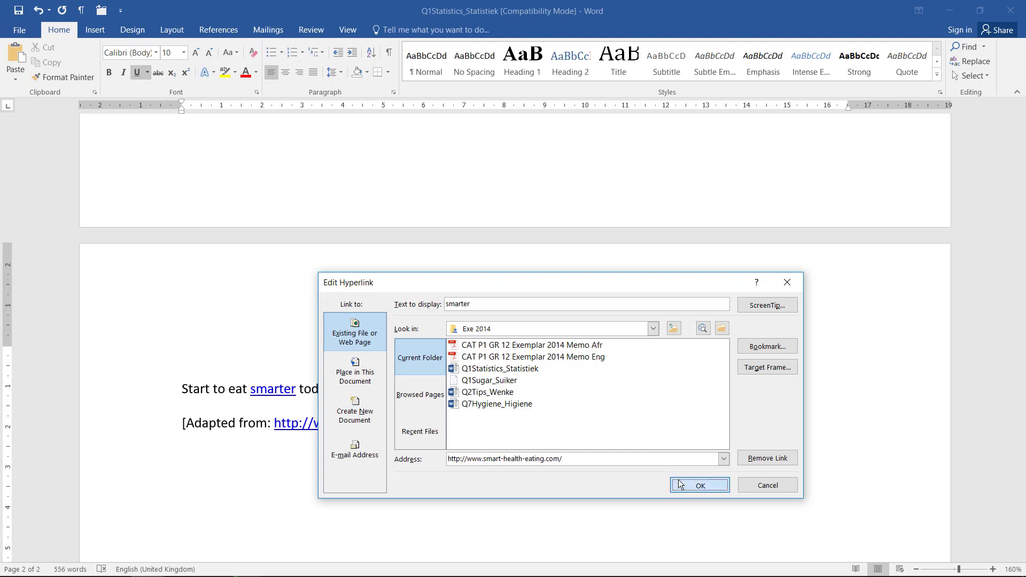
click(699, 485)
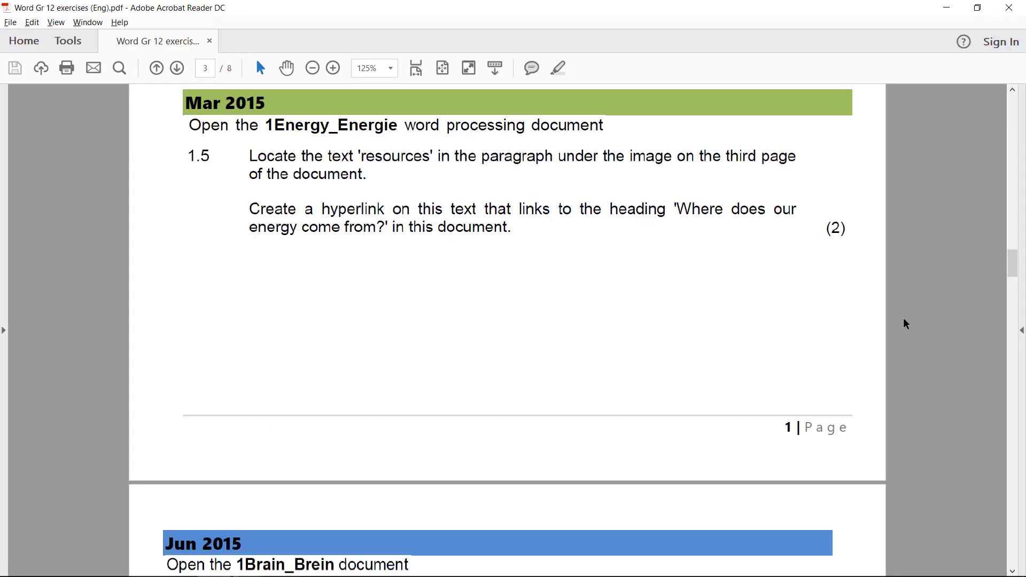
mouse_move(875, 337)
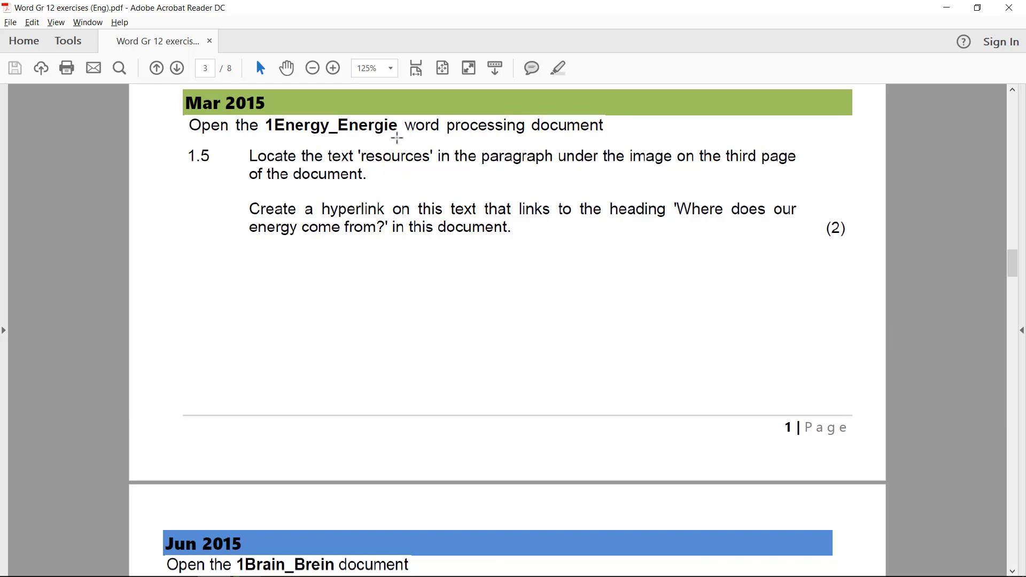
mouse_move(450, 166)
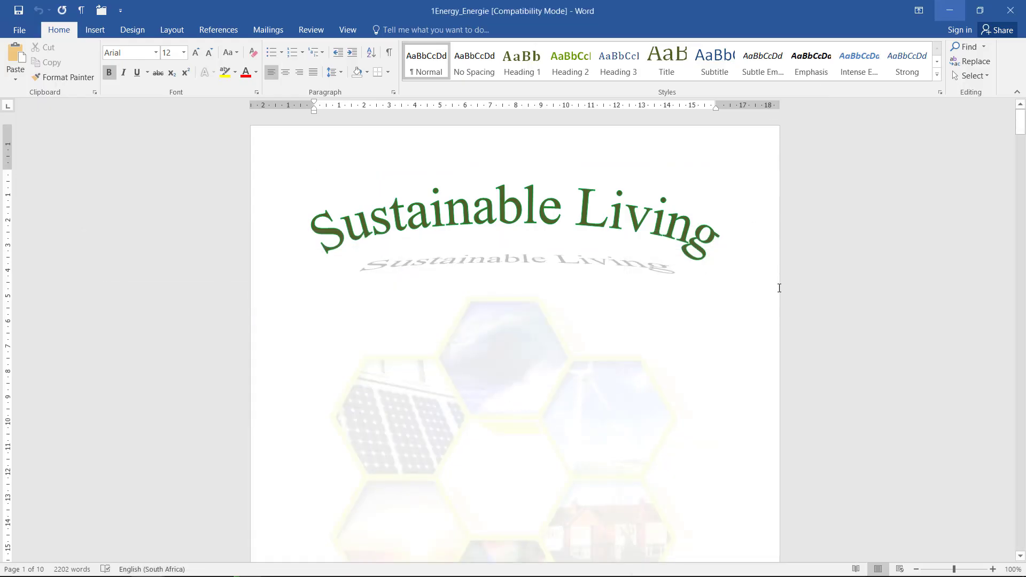
Step: Search 1Energy_Energie for 'resources' via the Navigation pane
text(resources)
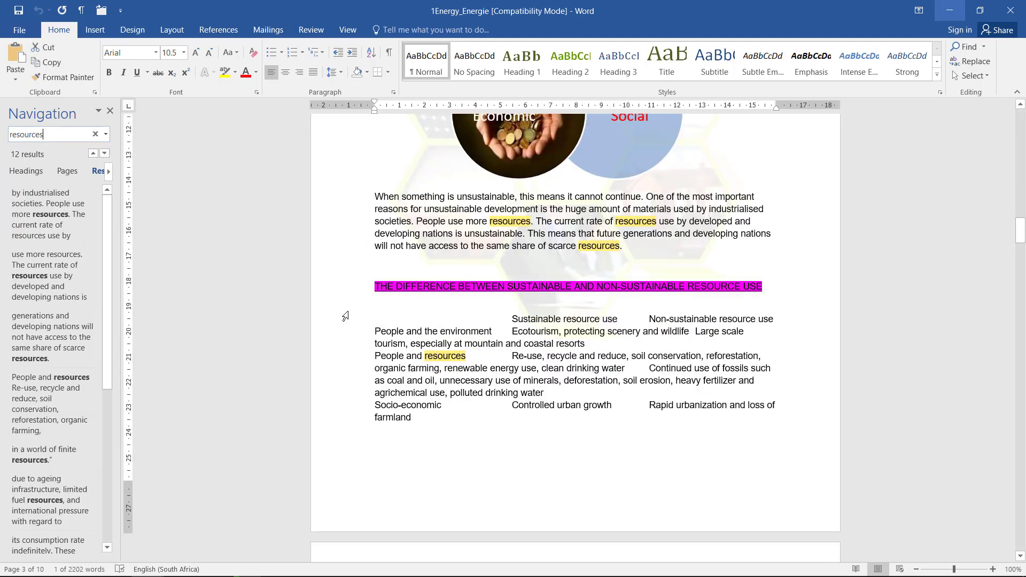
mouse_move(363, 291)
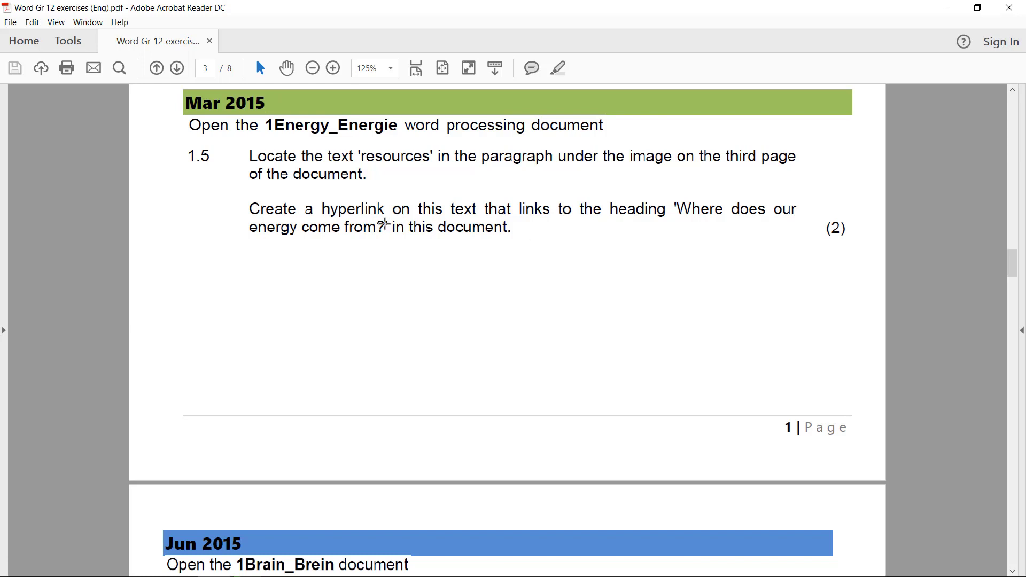
mouse_move(591, 235)
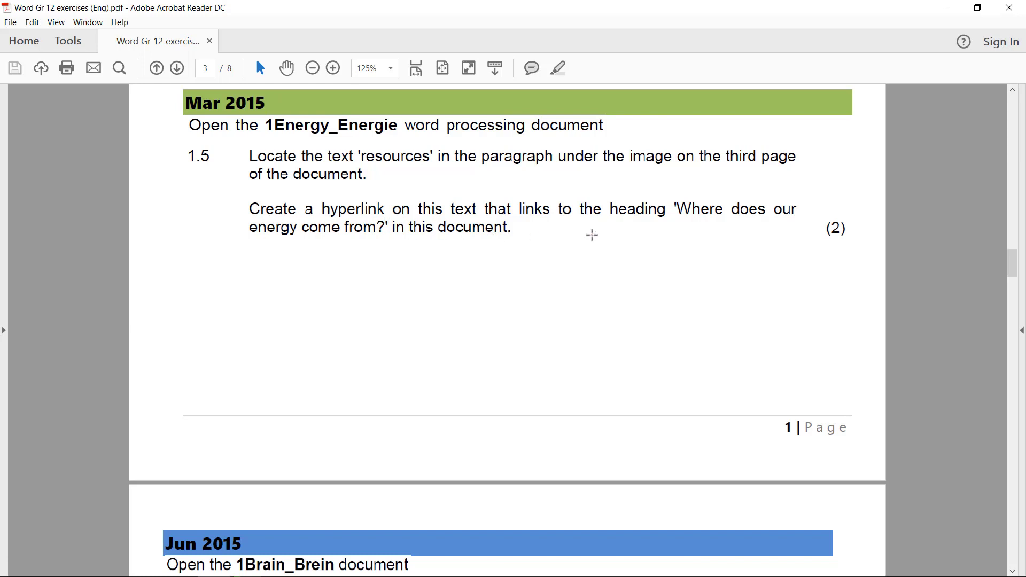
mouse_move(806, 235)
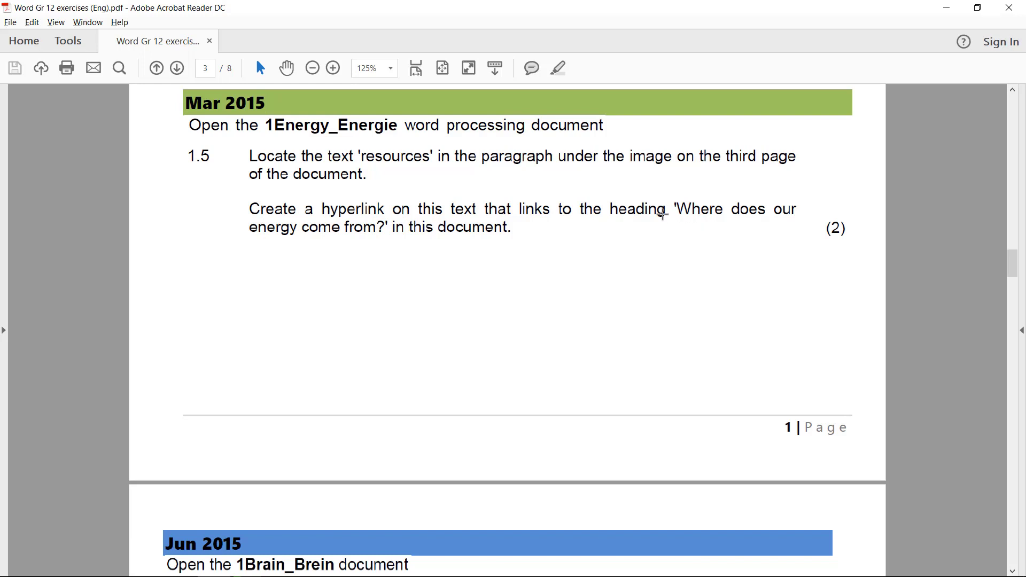
mouse_move(926, 21)
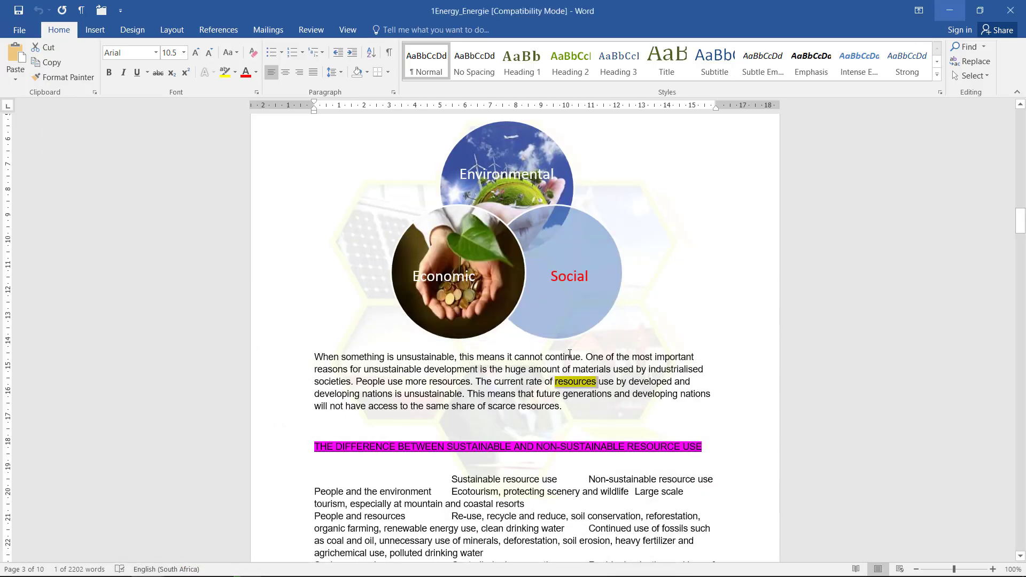
Step: Link 'resources' to the in-document heading 'Where does our energy come from?'
right_click(575, 381)
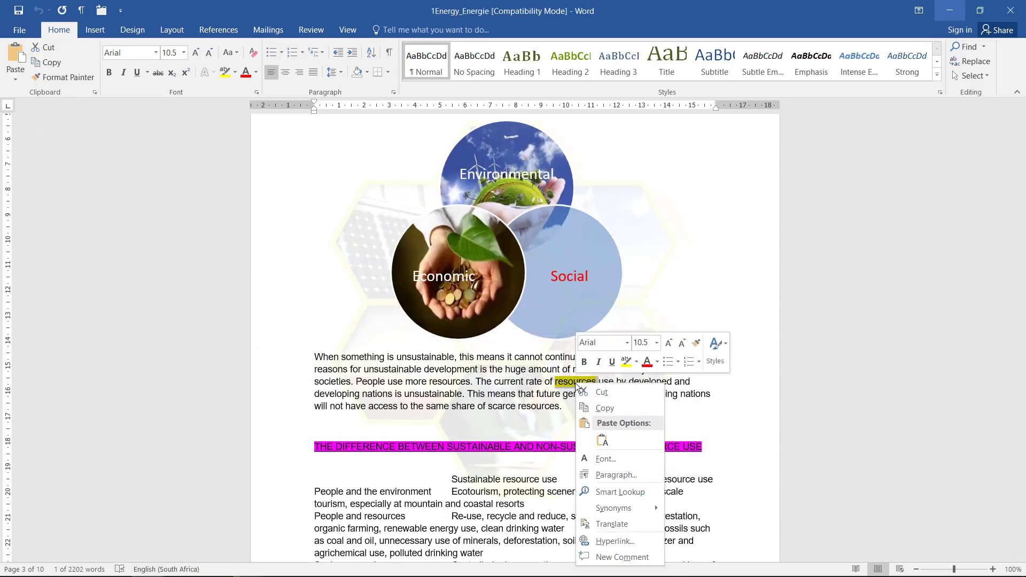
mouse_move(613, 541)
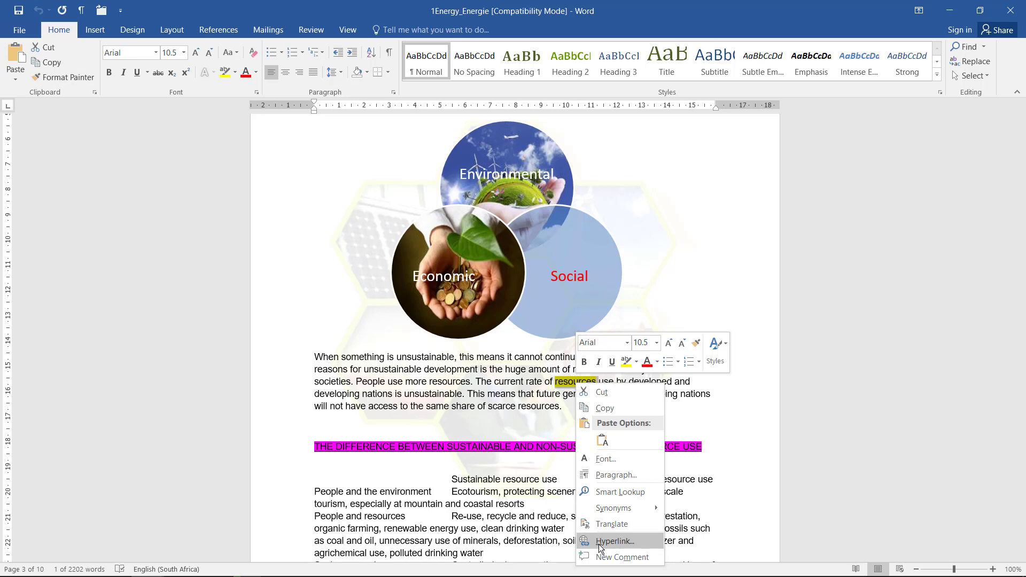
click(613, 541)
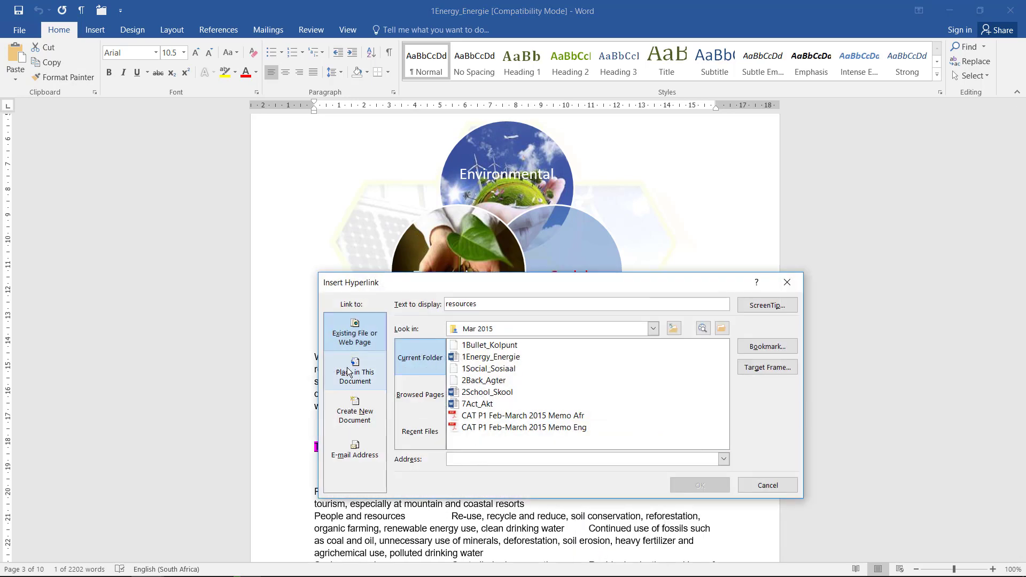
click(354, 371)
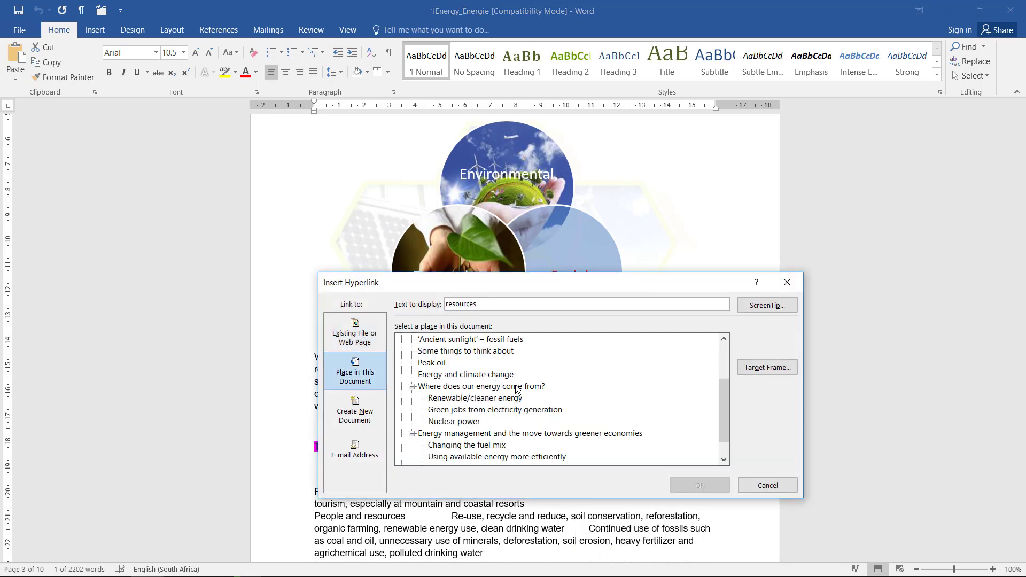
click(480, 386)
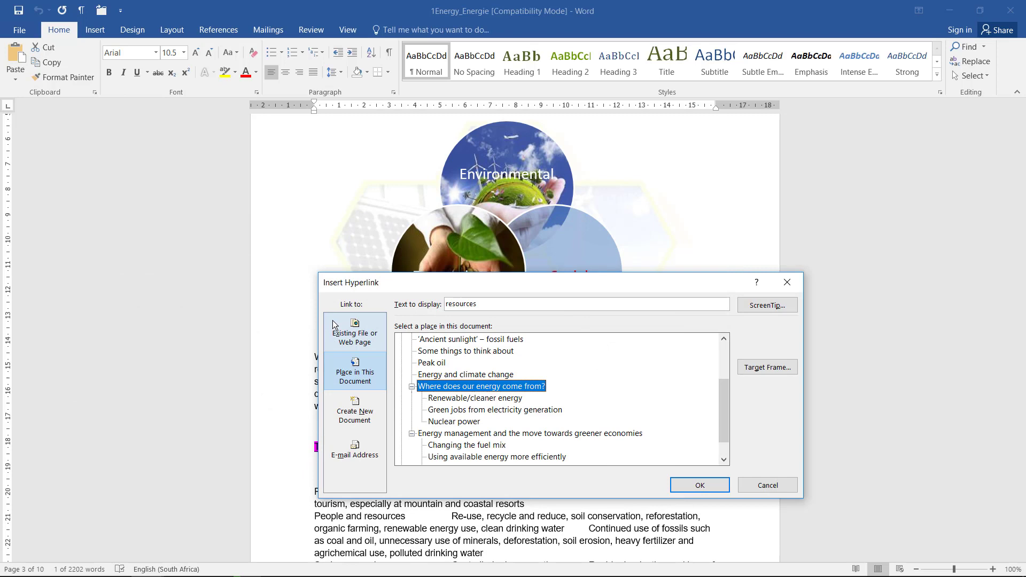
click(354, 332)
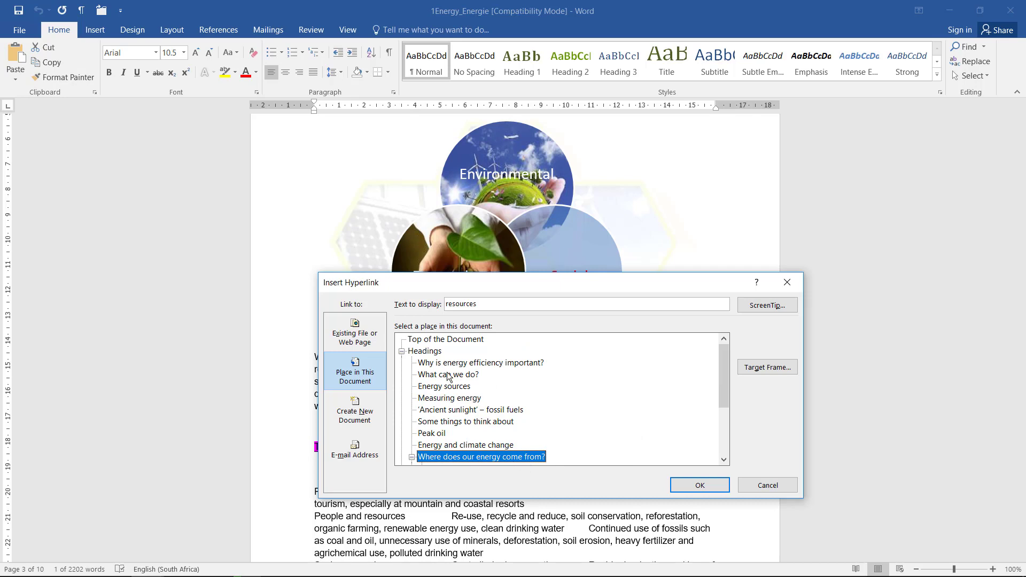
click(697, 485)
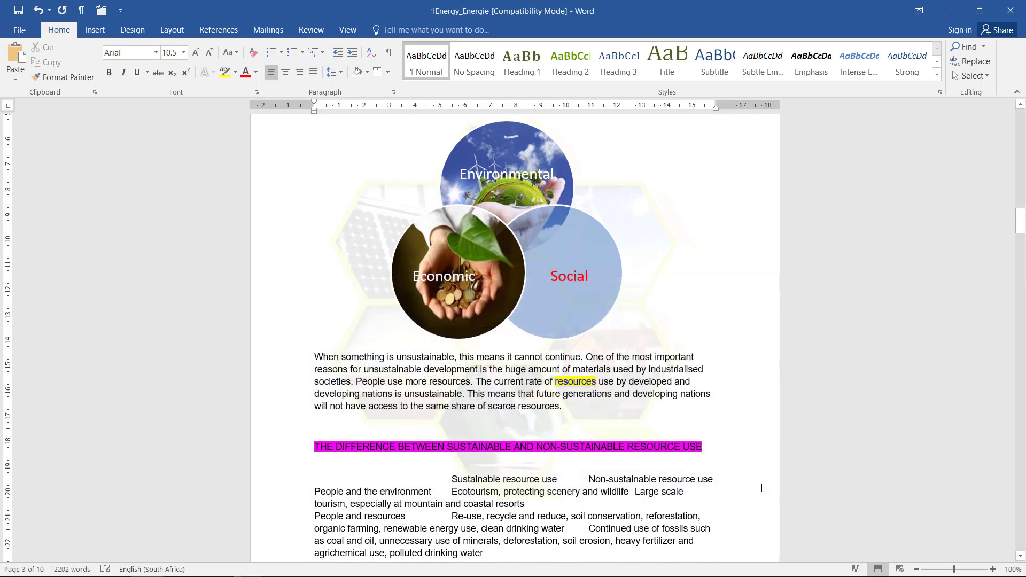
mouse_move(574, 381)
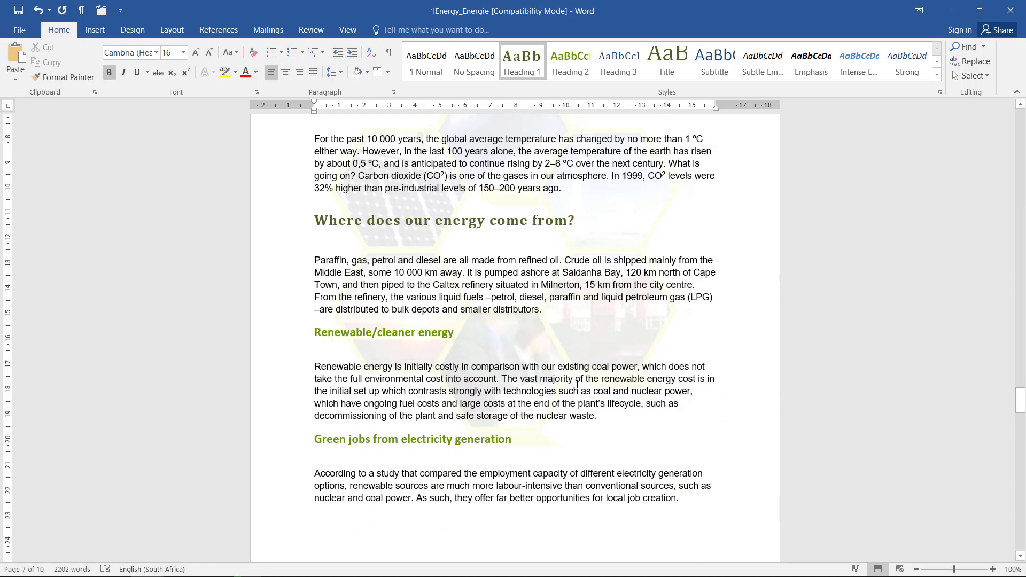
Step: Follow the new 'resources' link to verify it lands on the heading
click(314, 220)
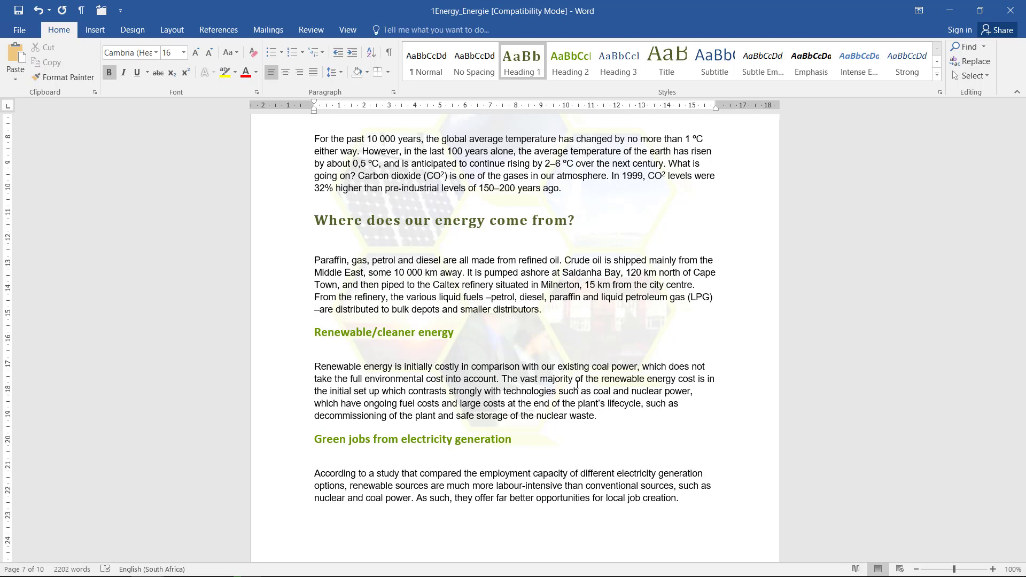
scroll(down, 3)
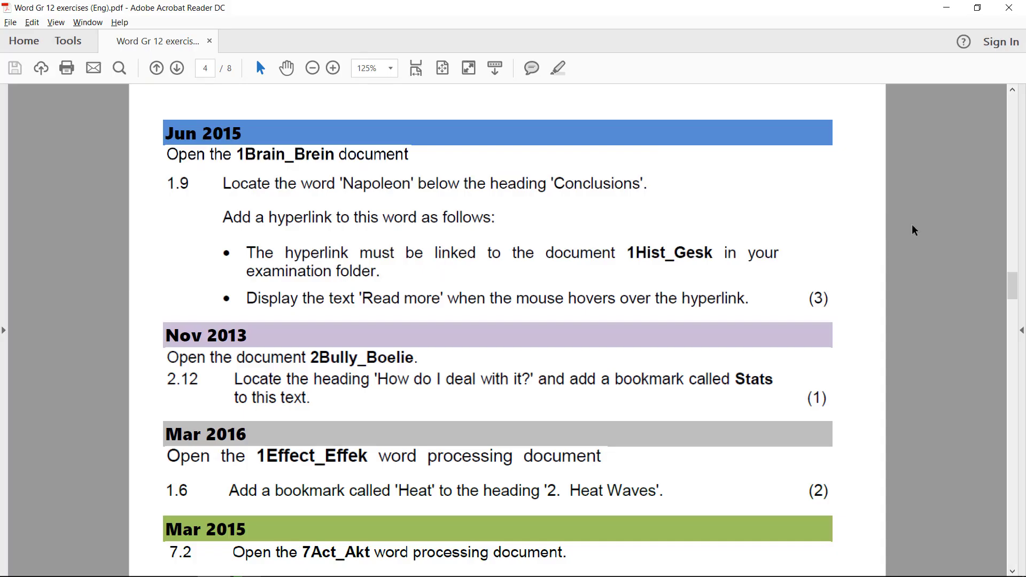
mouse_move(350, 171)
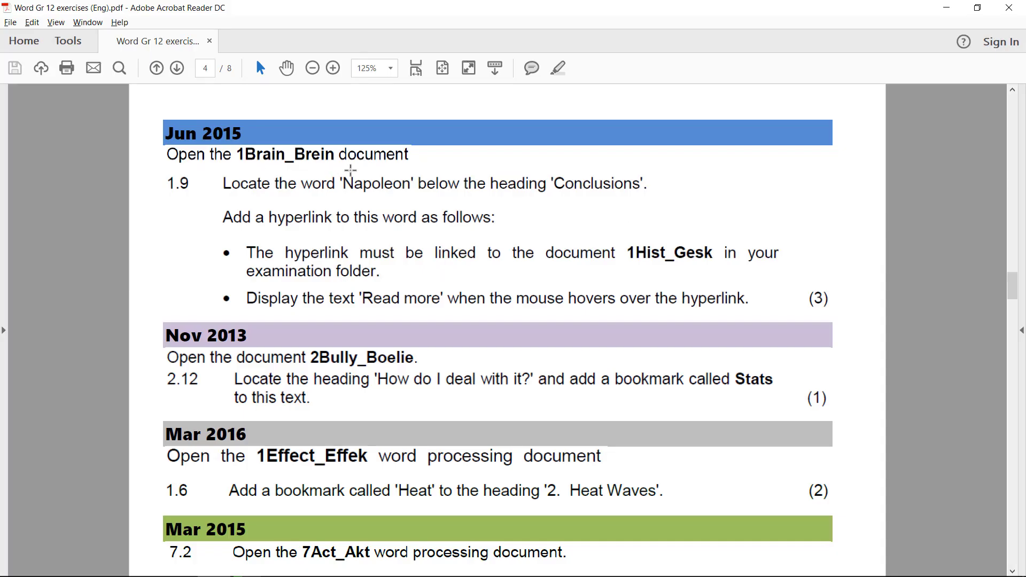
mouse_move(515, 191)
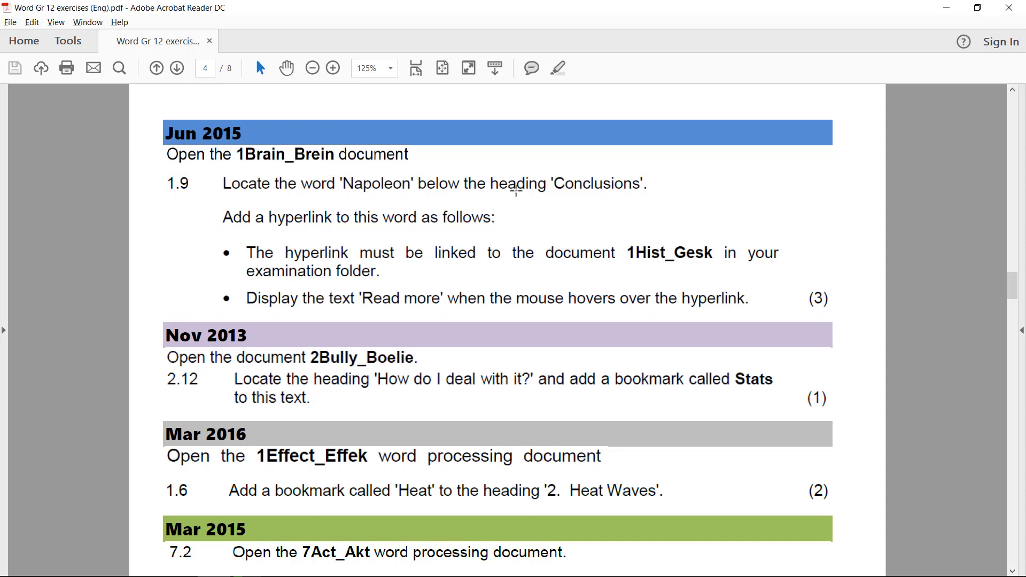
mouse_move(925, 11)
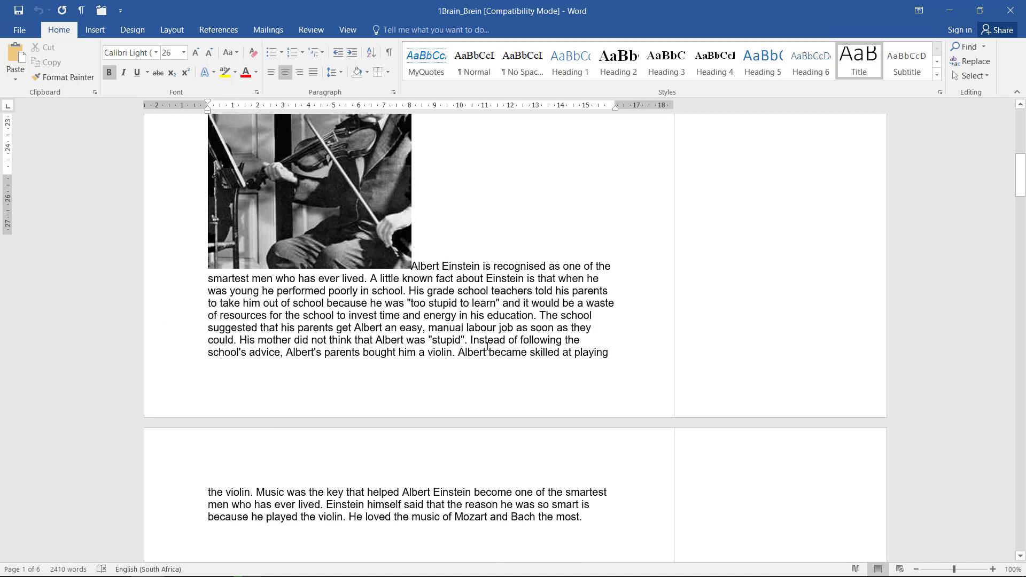
Step: Scroll 1Brain_Brein down to 'Napoleon' under the Conclusions heading and select it
scroll(down, 3)
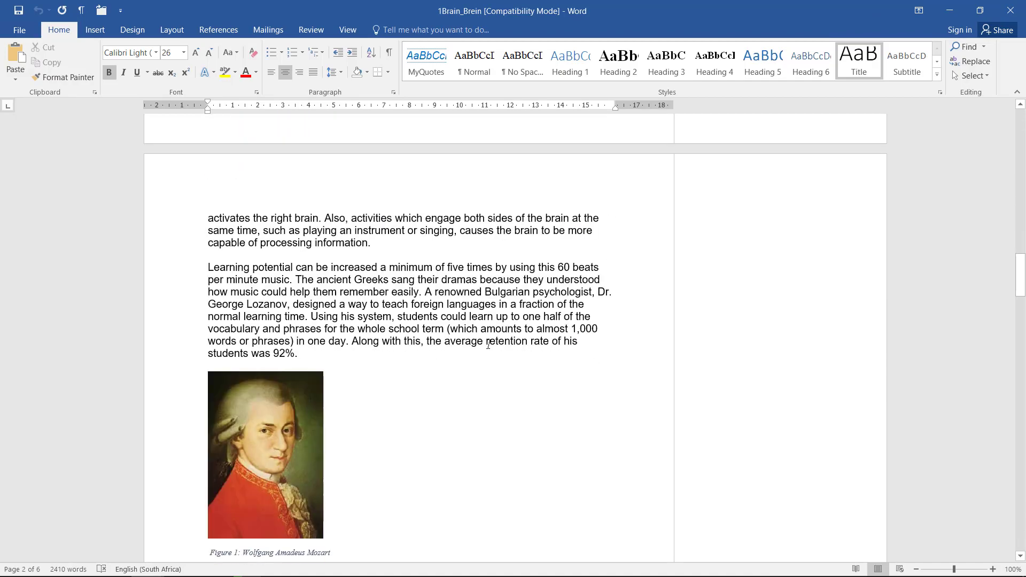
scroll(down, 3)
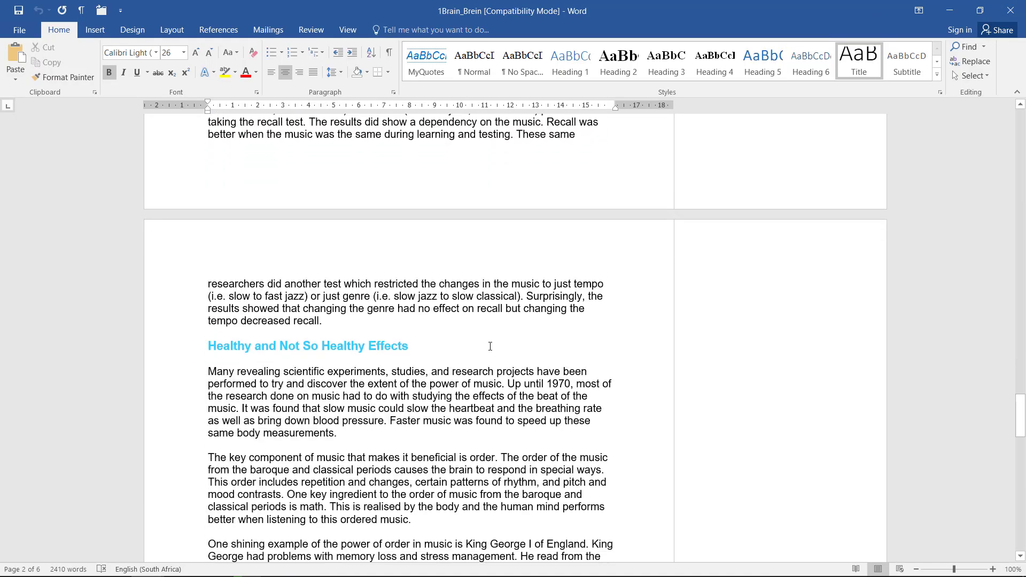
scroll(down, 3)
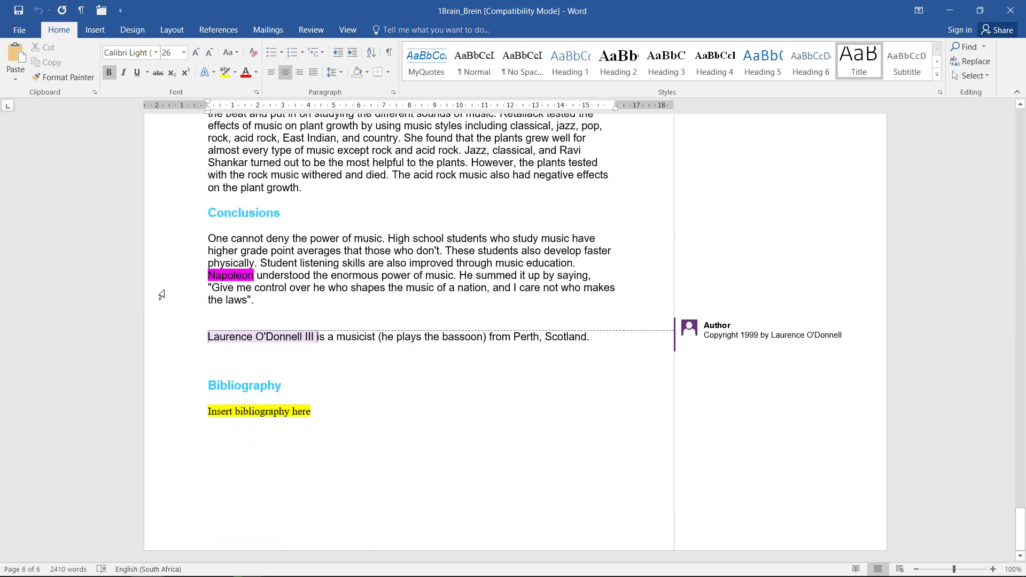
click(313, 287)
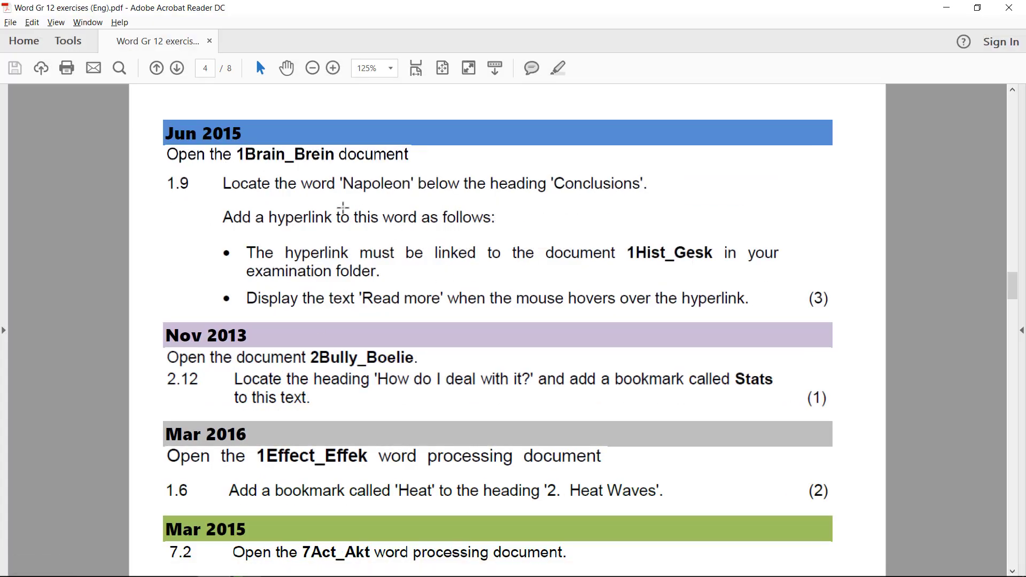
mouse_move(359, 254)
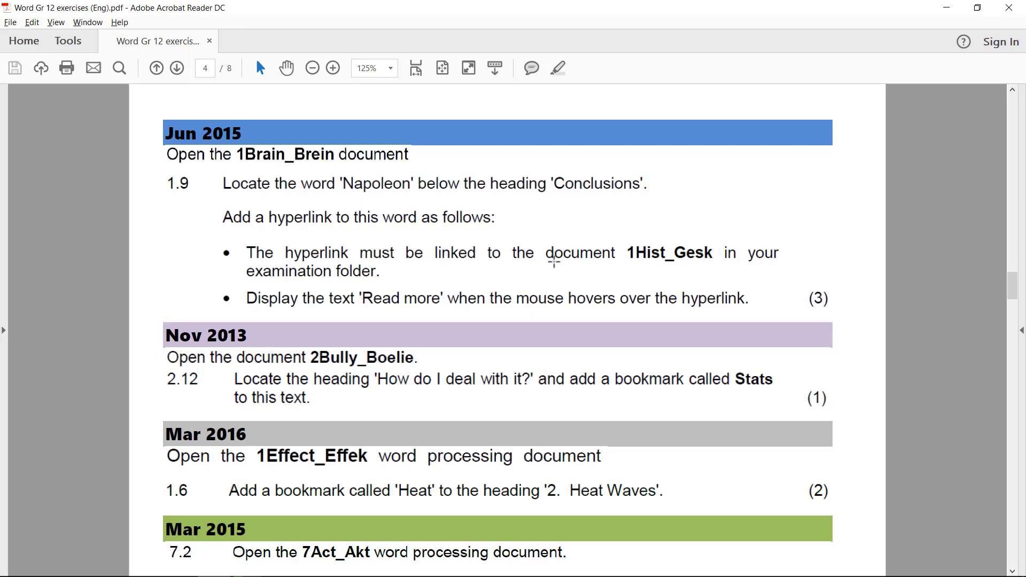
mouse_move(661, 243)
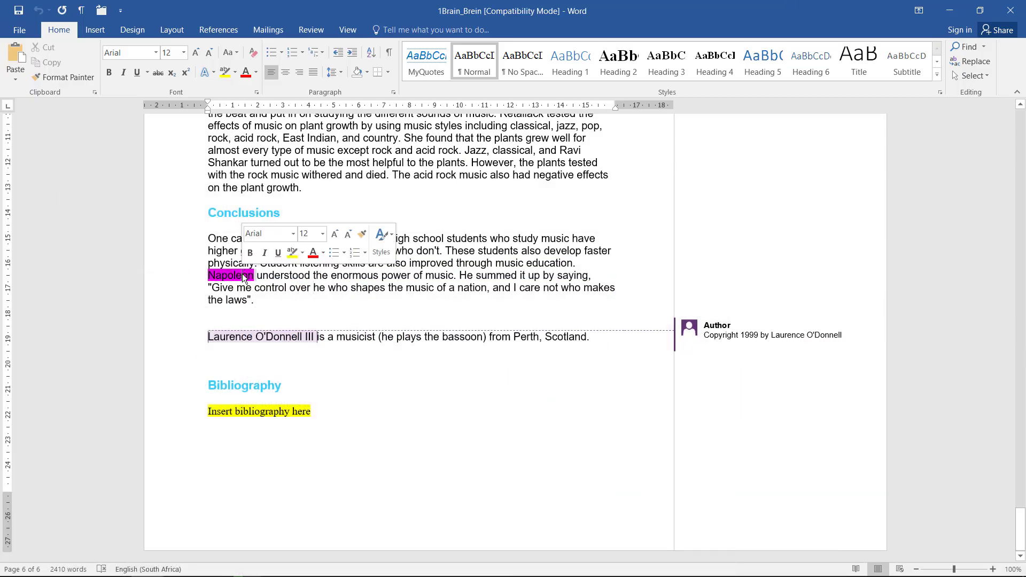
Step: Start a hyperlink on 'Napoleon' targeting the existing file 1Hist_Gesk.docx
right_click(229, 275)
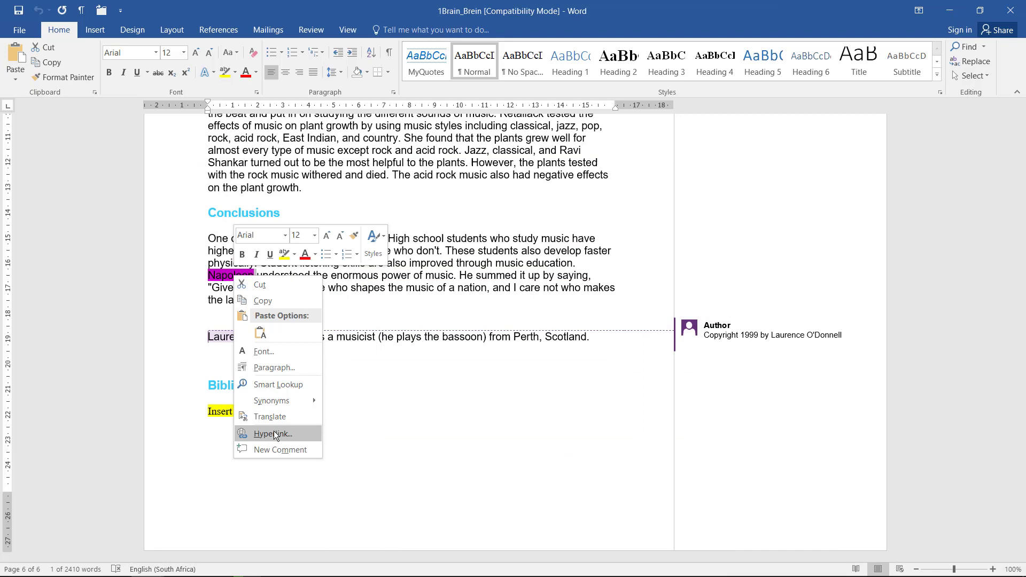
click(267, 432)
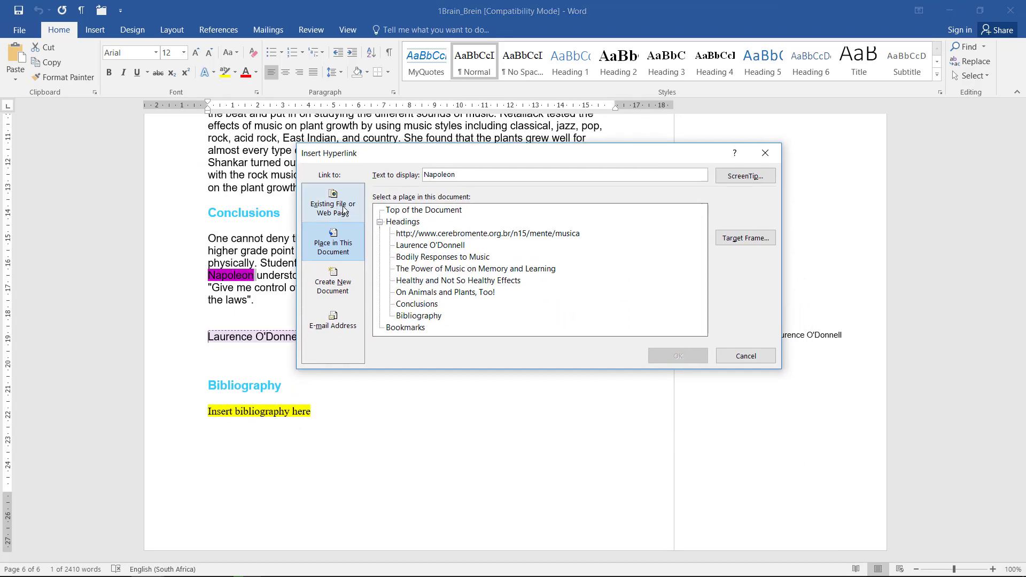
click(332, 203)
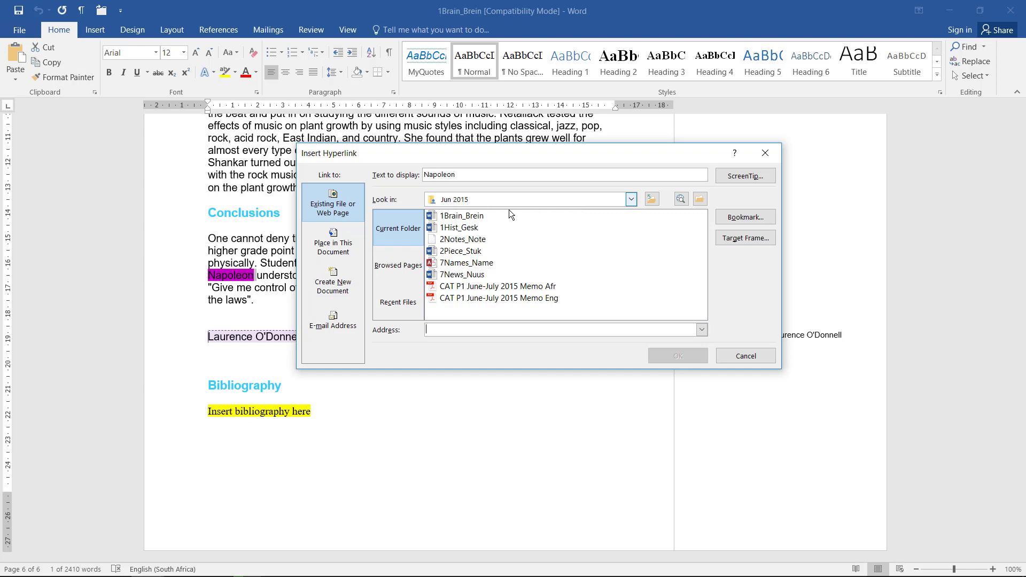
mouse_move(468, 209)
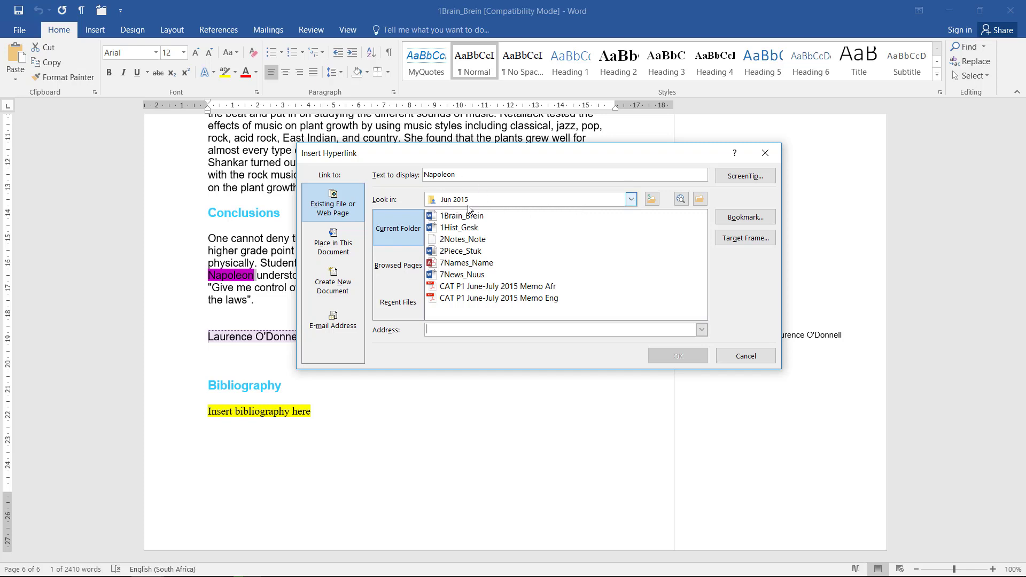
click(463, 226)
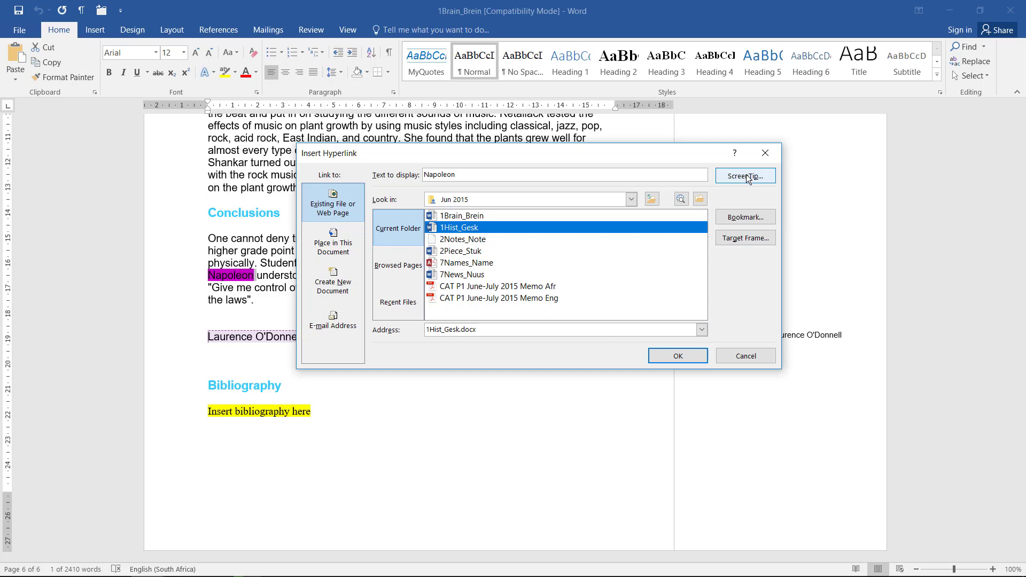
Step: Enter the ScreenTip text 'Read more' for the Napoleon hyperlink
click(745, 175)
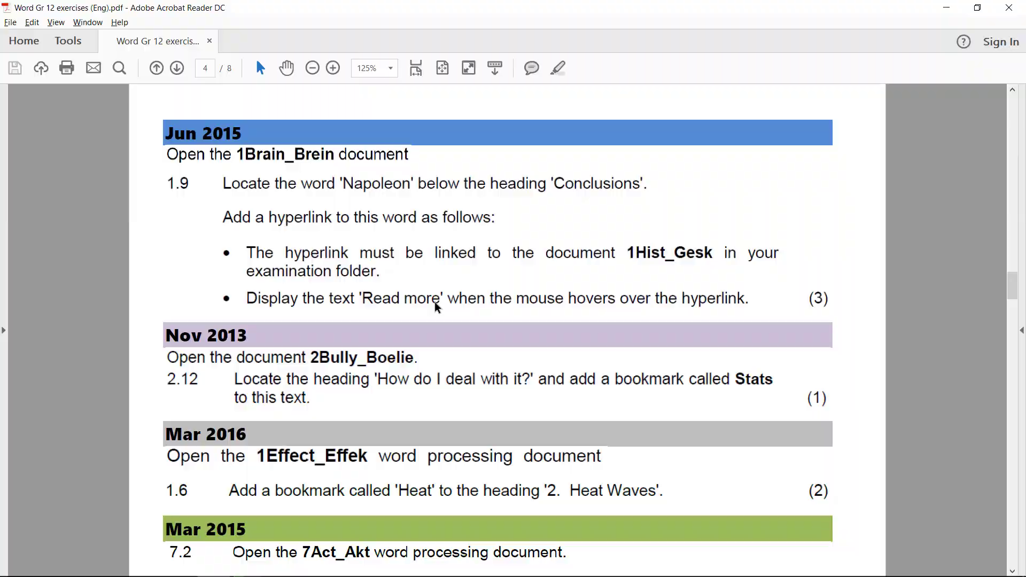
click(743, 175)
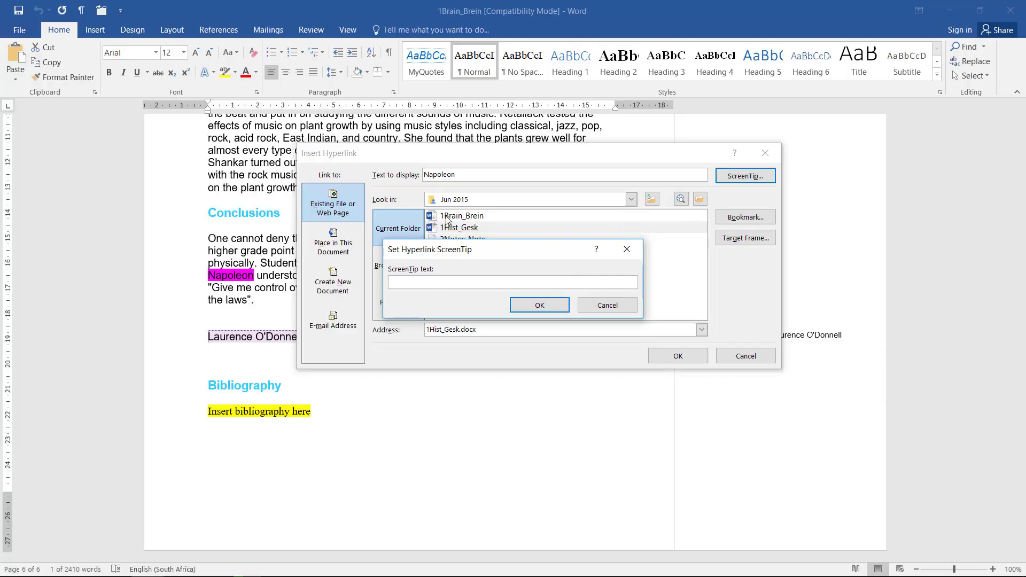
text(Read)
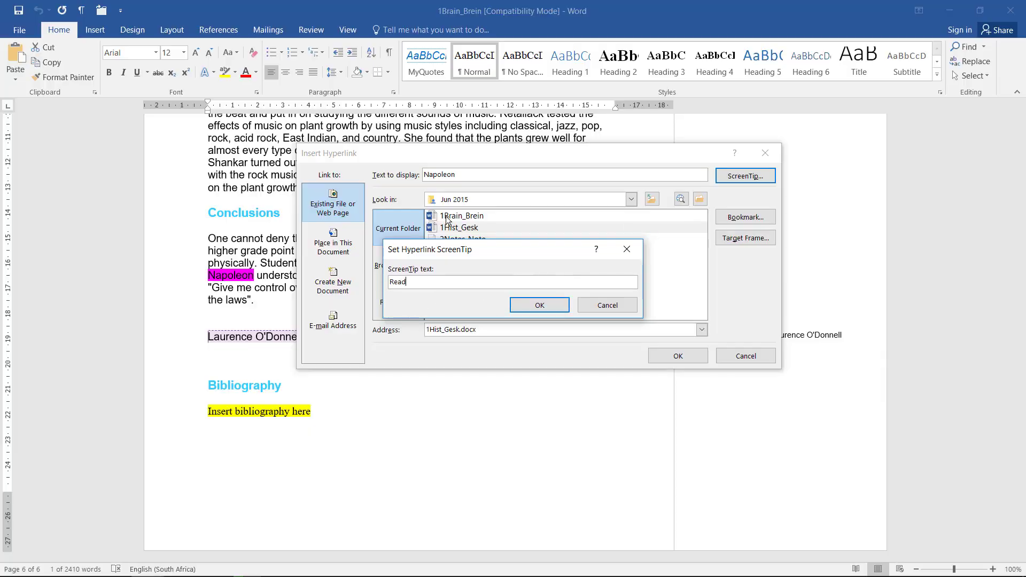
text(more)
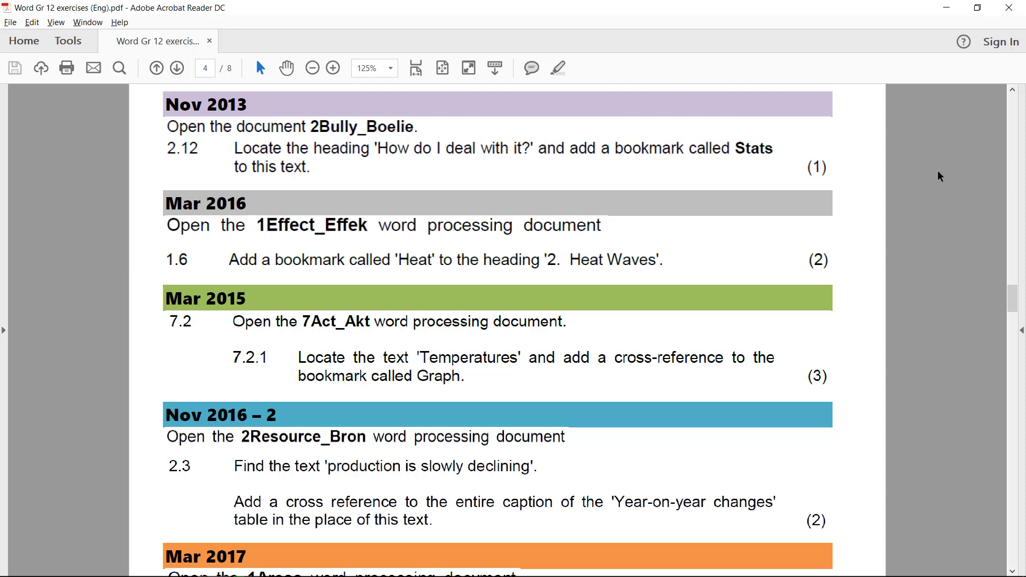
mouse_move(922, 176)
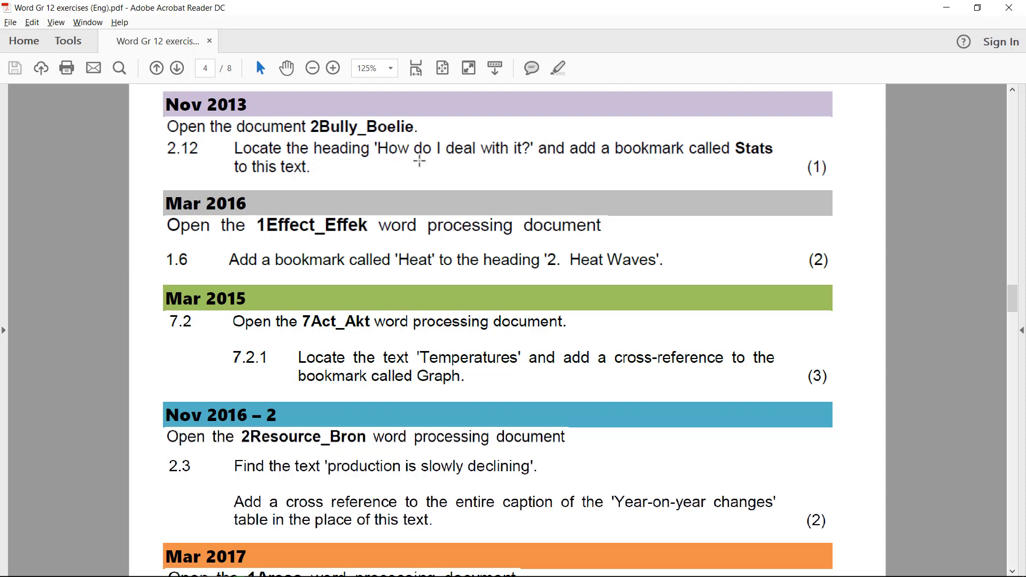
mouse_move(570, 162)
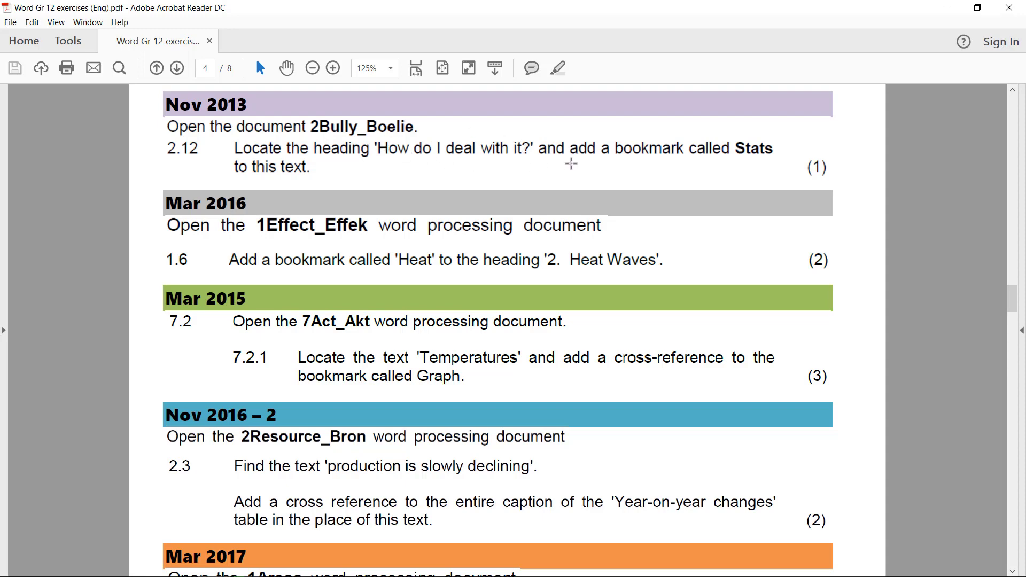
mouse_move(759, 151)
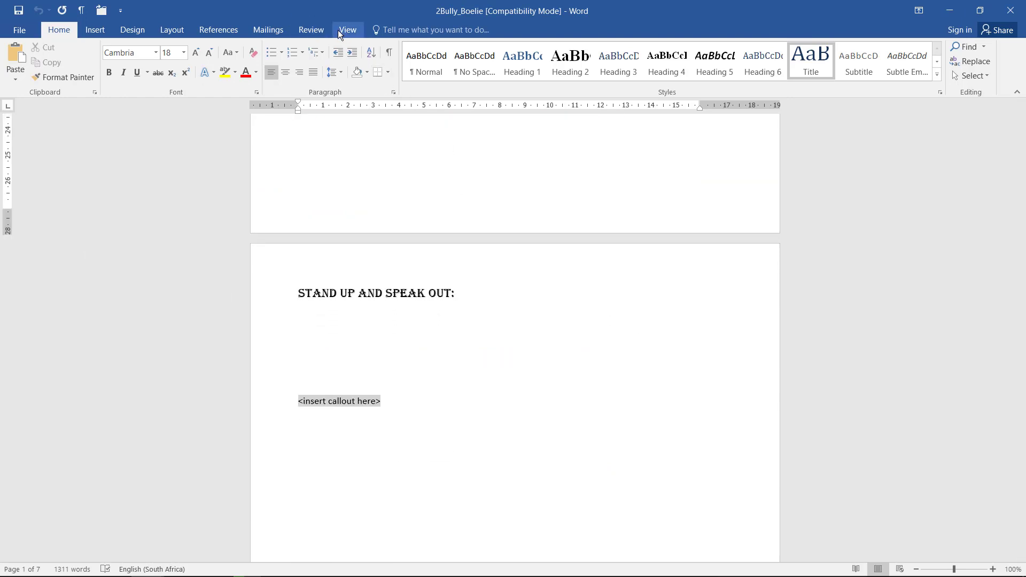
Step: Jump to heading 'How do I deal with it?' in 2Bully_Boelie and add a bookmark named Stats
click(347, 30)
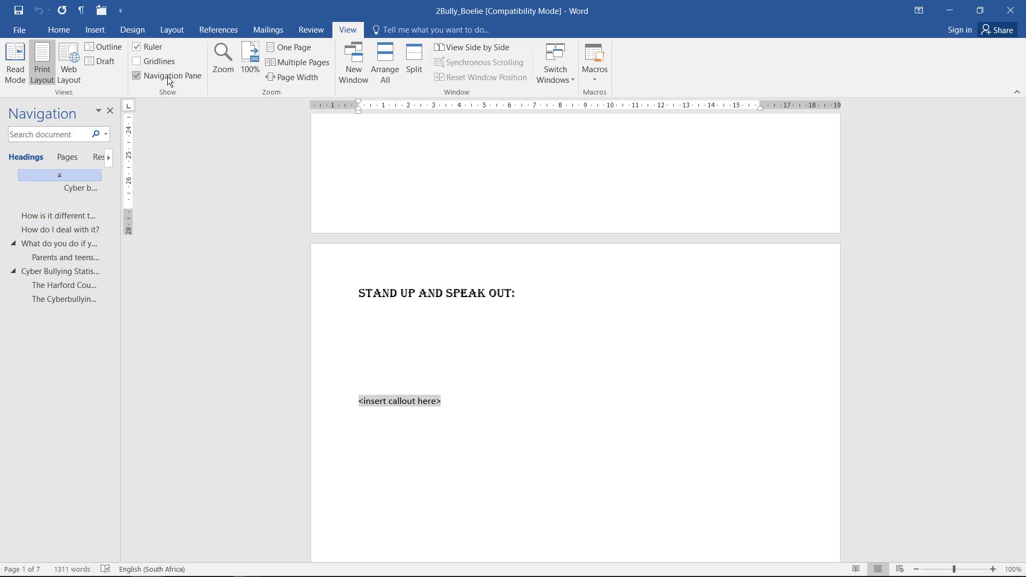
click(59, 230)
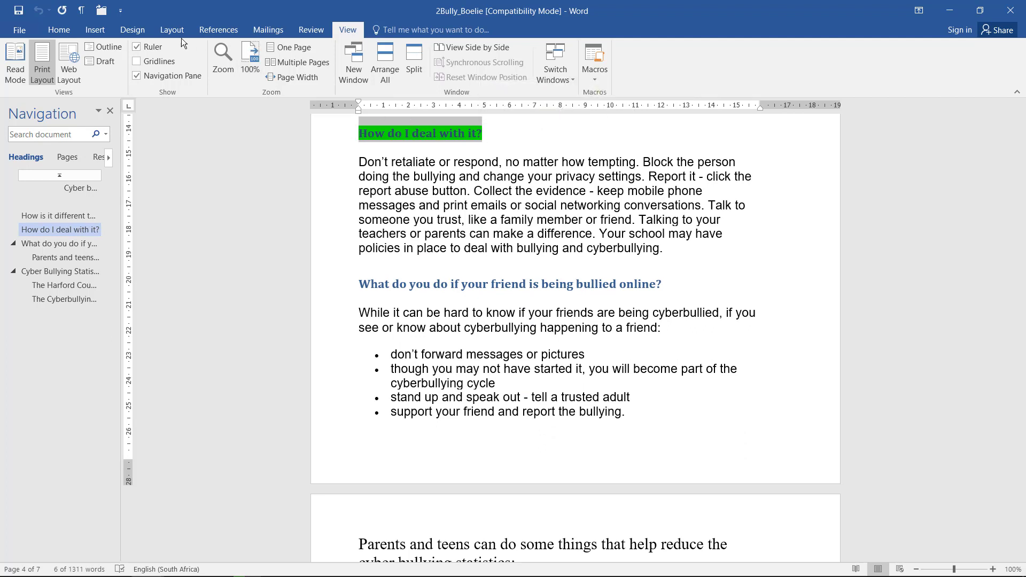
click(94, 30)
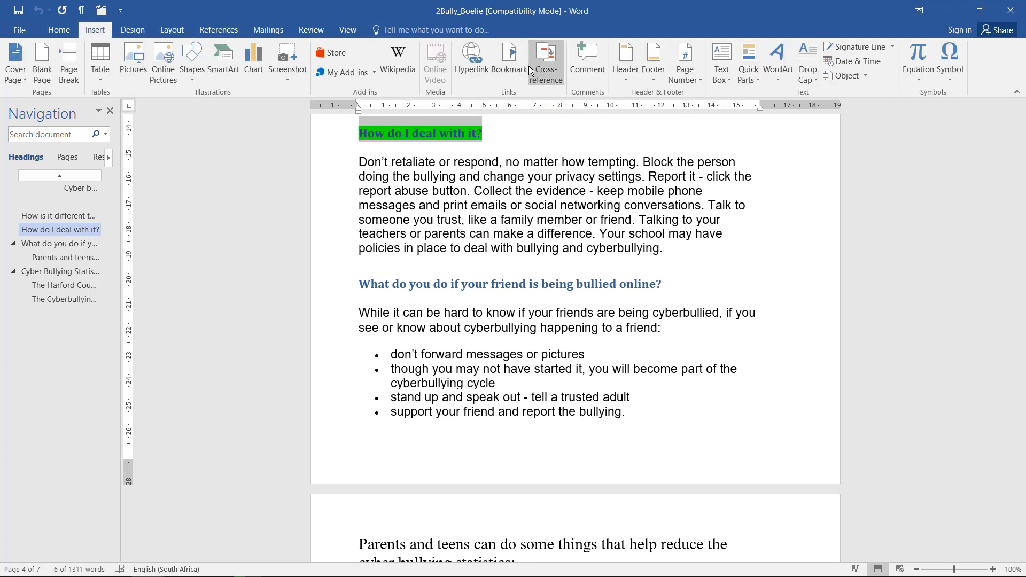
click(509, 62)
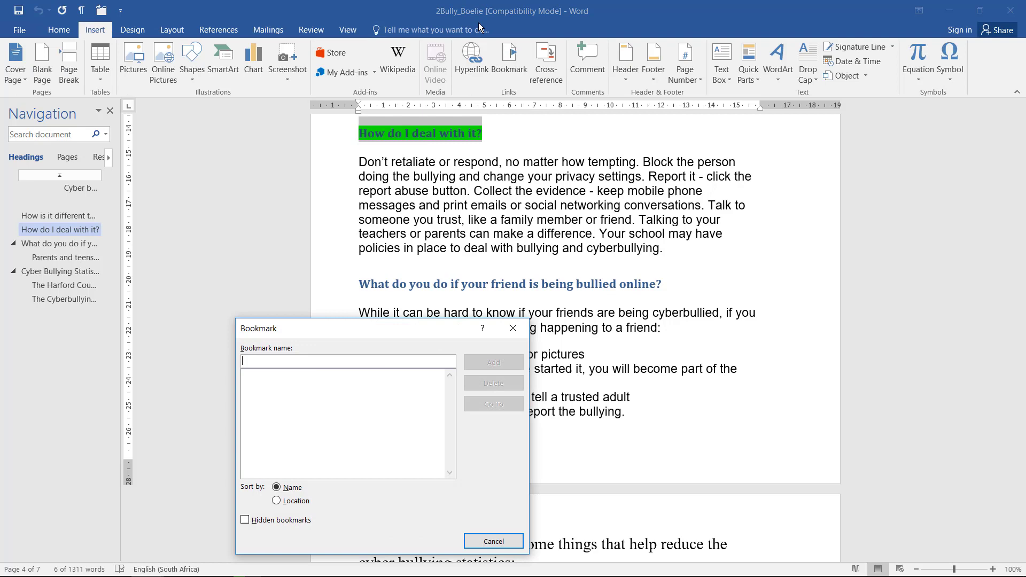
text(Stats)
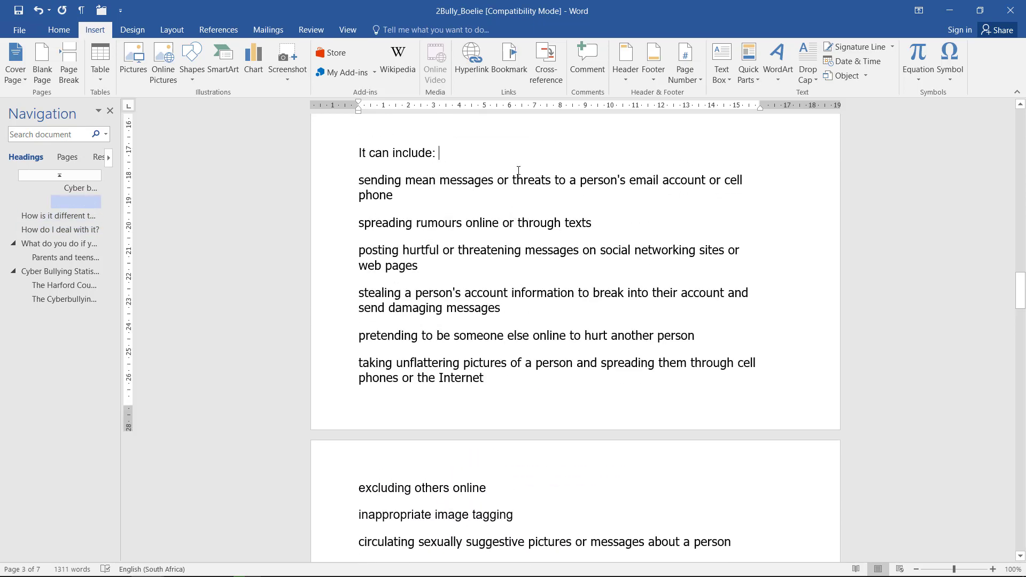
Step: Verify the Stats bookmark with Go To, then close the Bookmark dialog
click(514, 58)
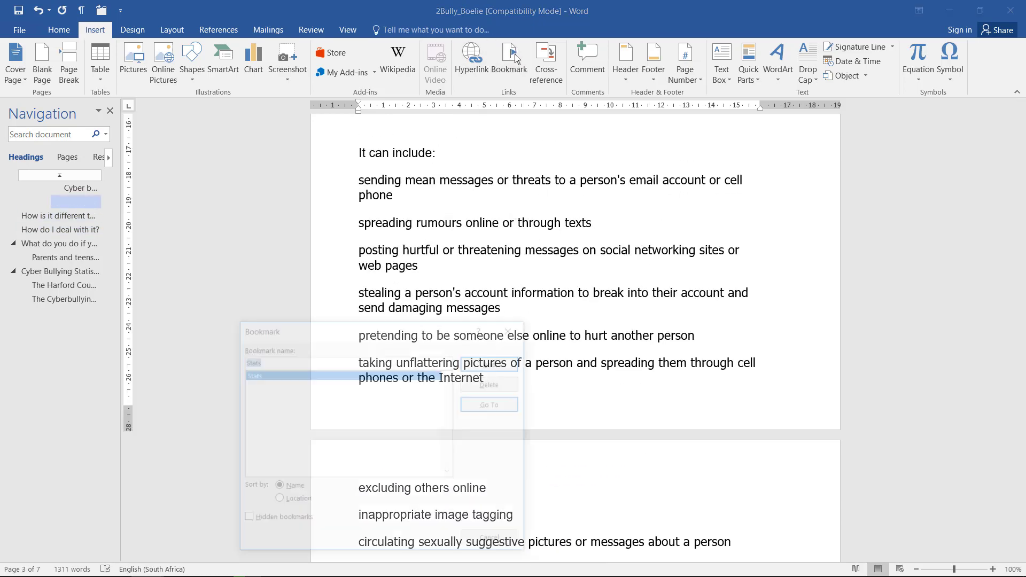
click(491, 404)
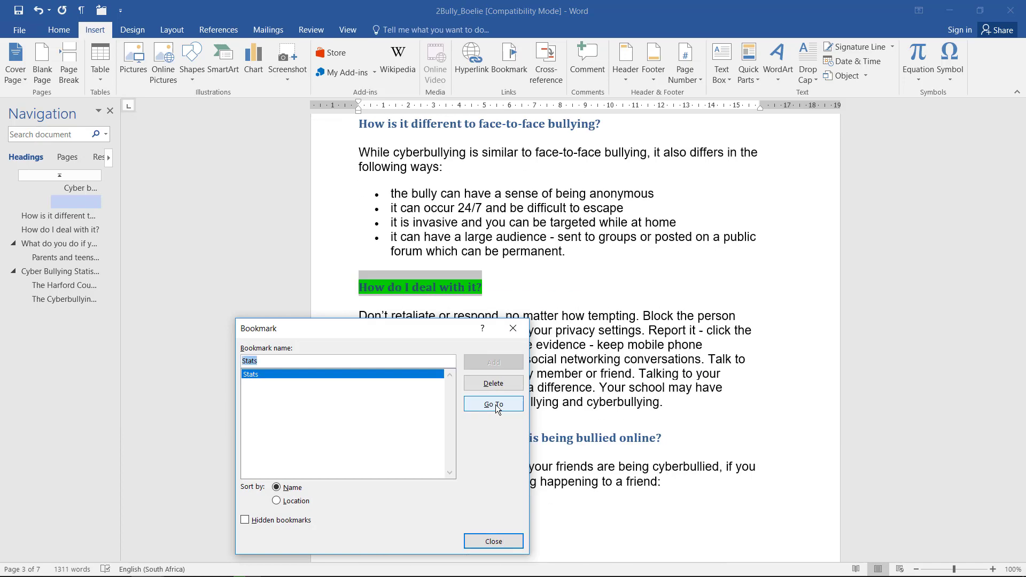
click(493, 404)
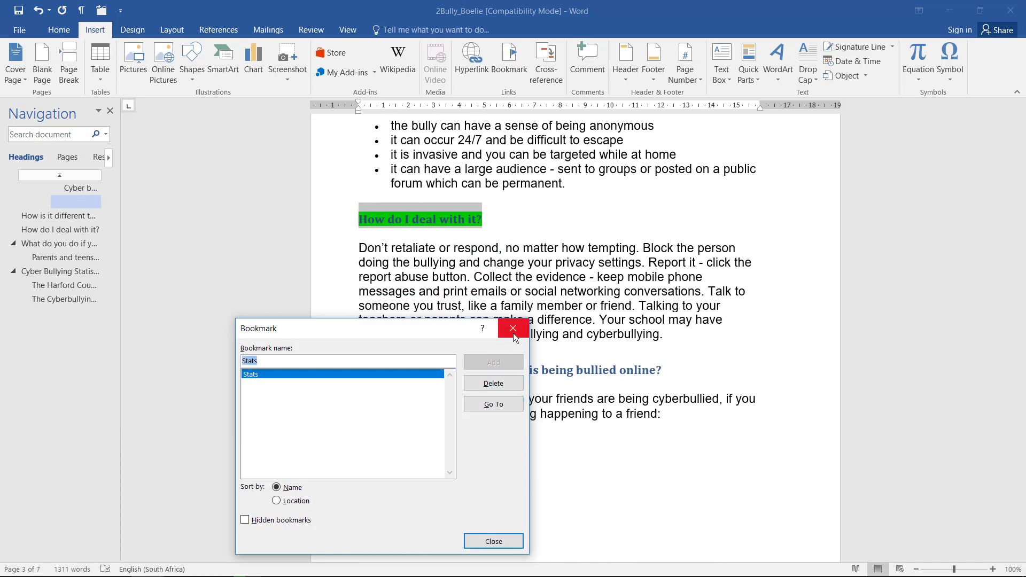
click(512, 328)
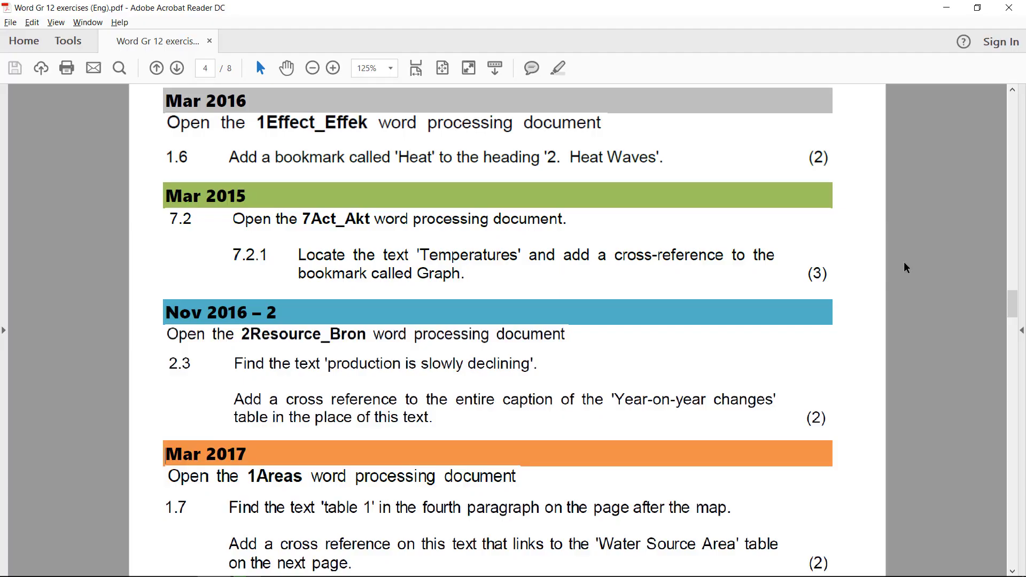
mouse_move(340, 137)
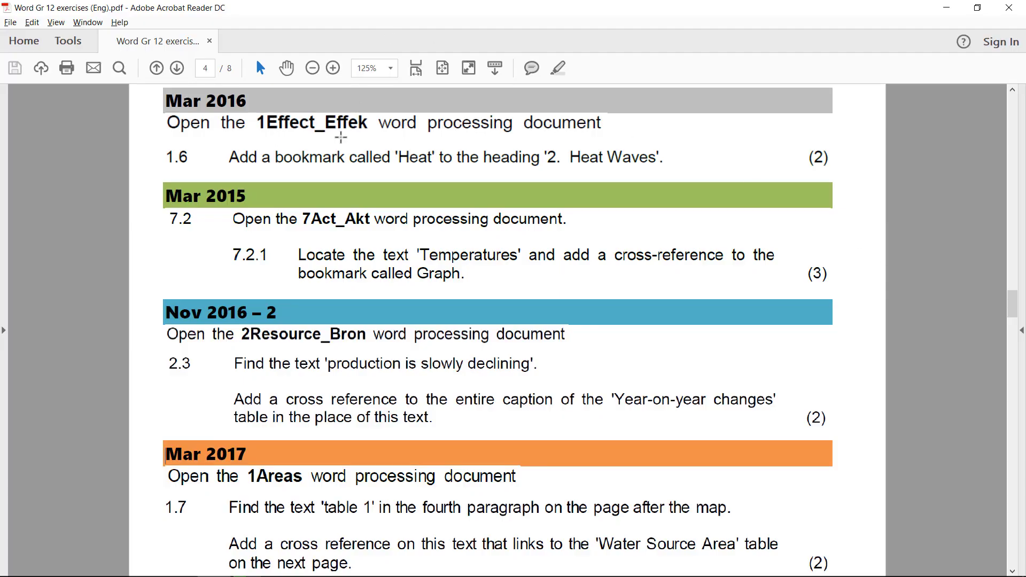
mouse_move(390, 161)
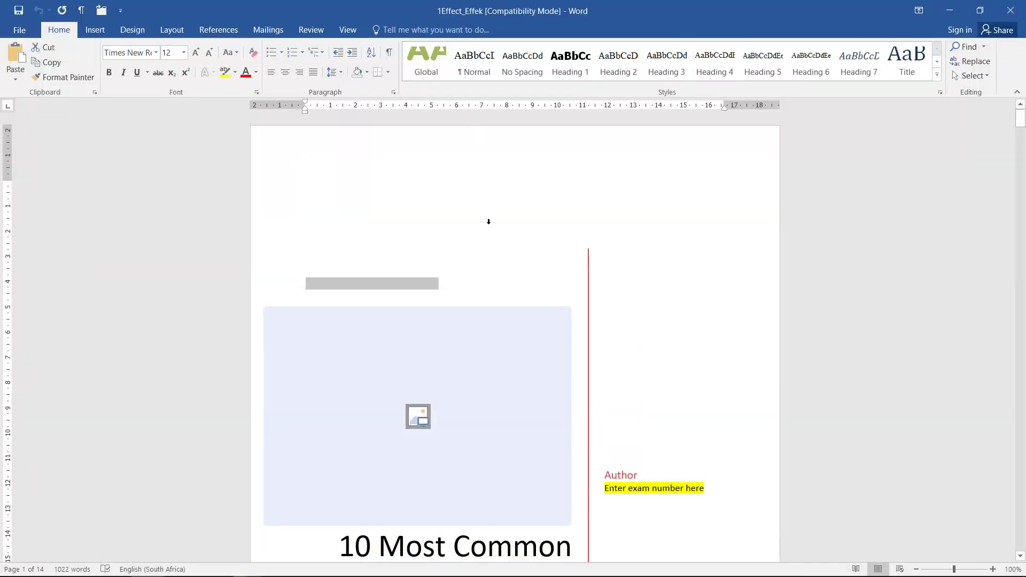
Step: Add a bookmark named heat to the heading '2. Heat Waves' in 1Effect_Effek
scroll(down, 3)
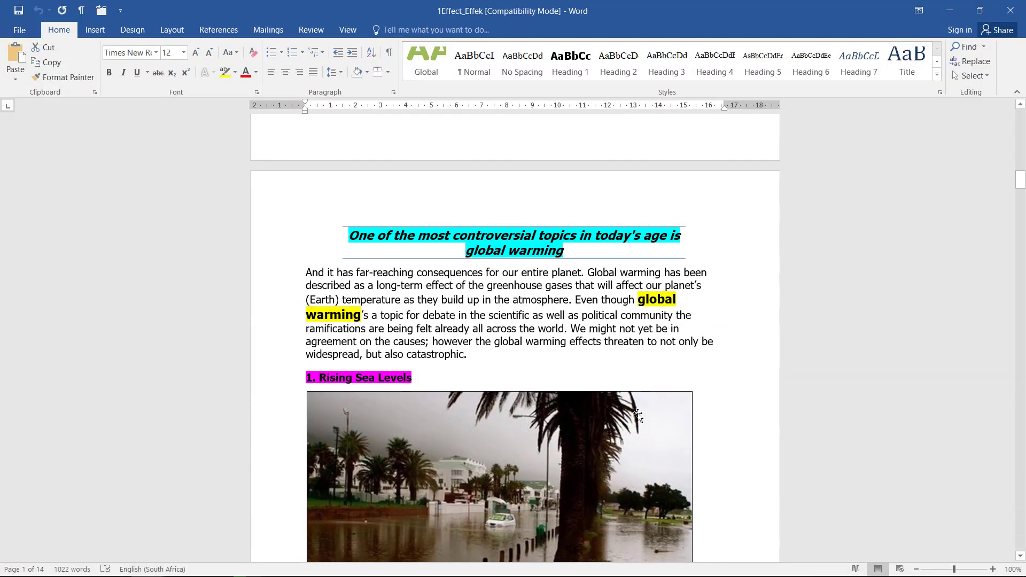
scroll(down, 3)
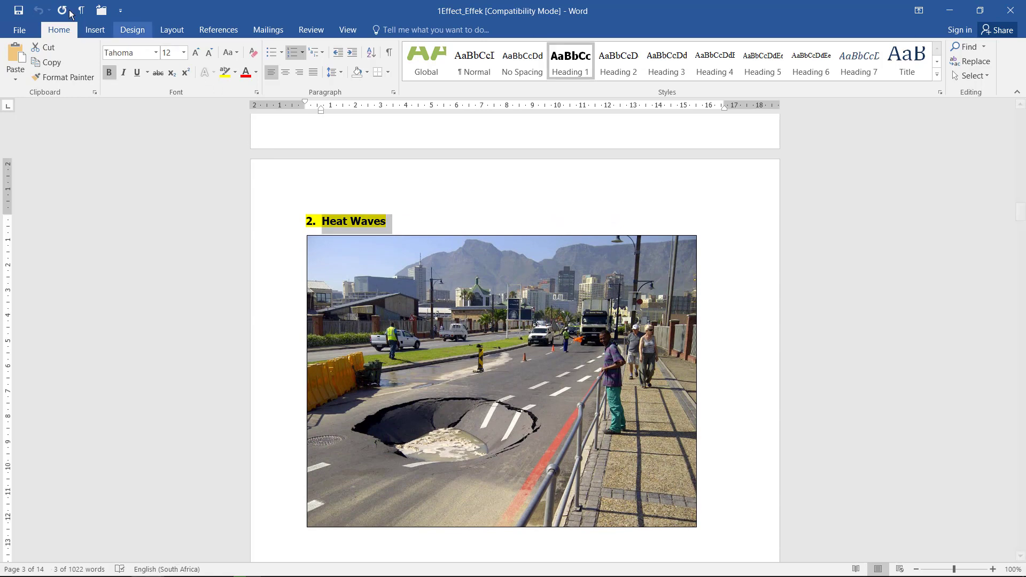
click(509, 59)
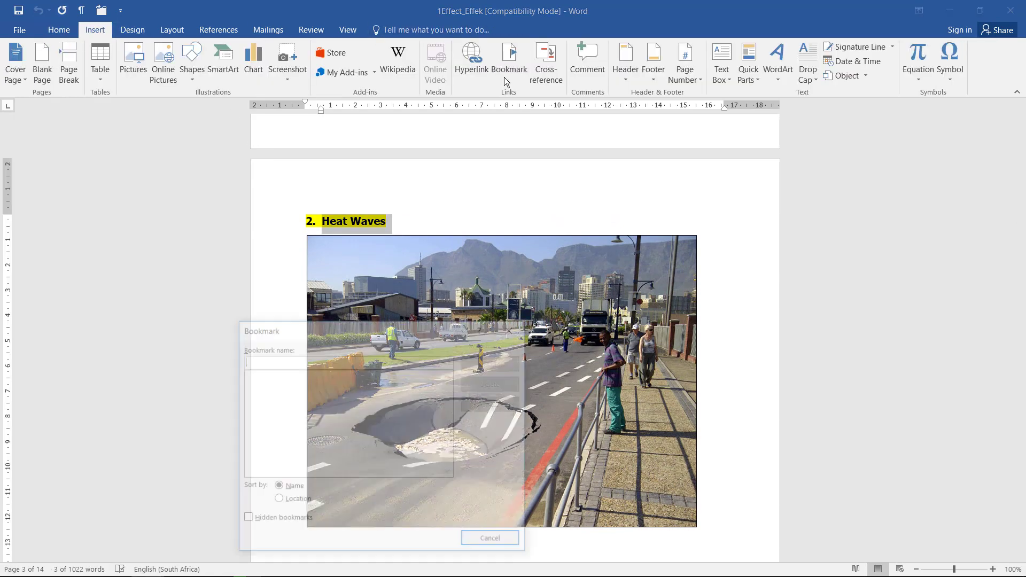
text(heat)
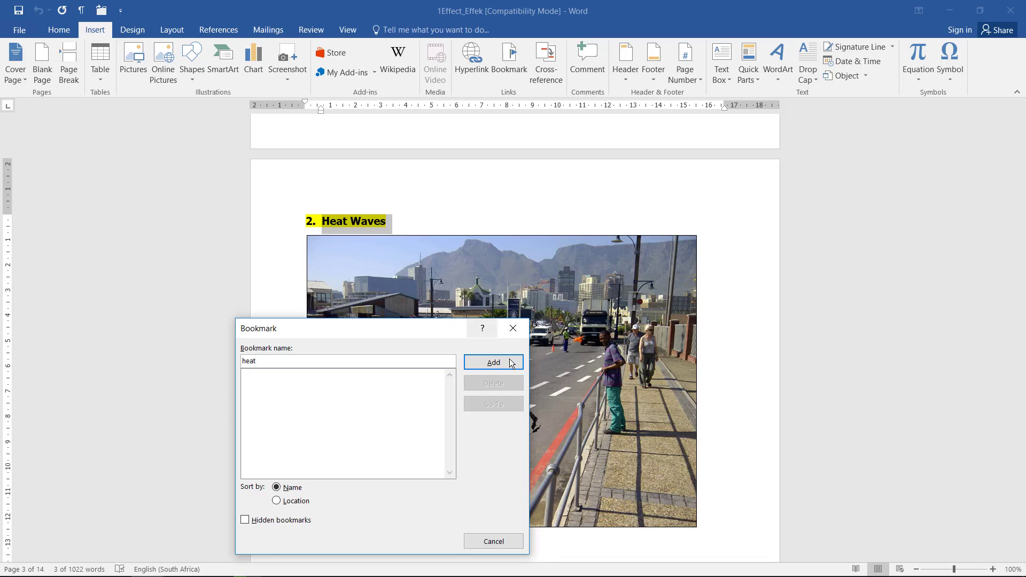
click(492, 362)
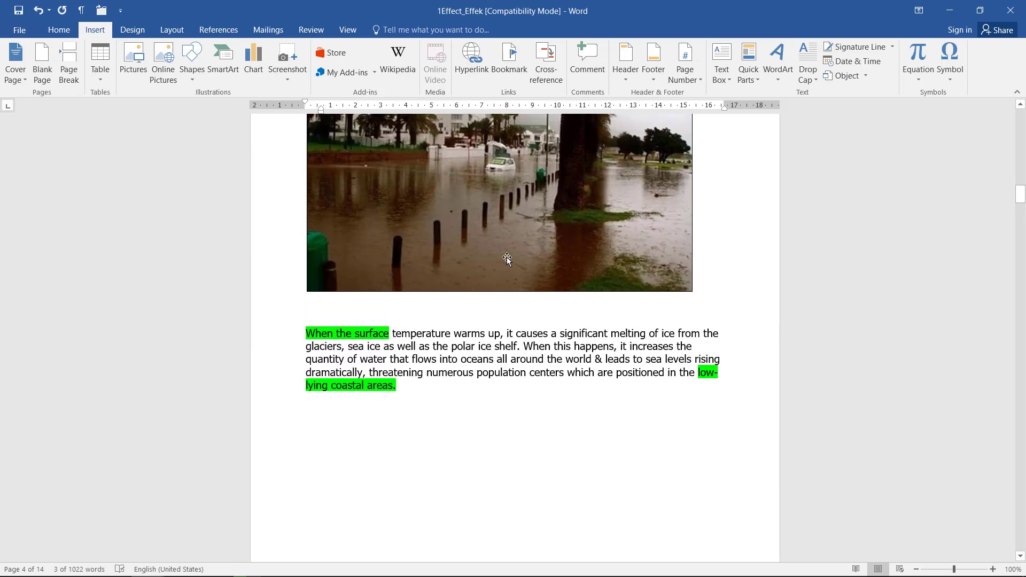
Step: Verify the heat bookmark with Go To, then close the Bookmark dialog
click(511, 63)
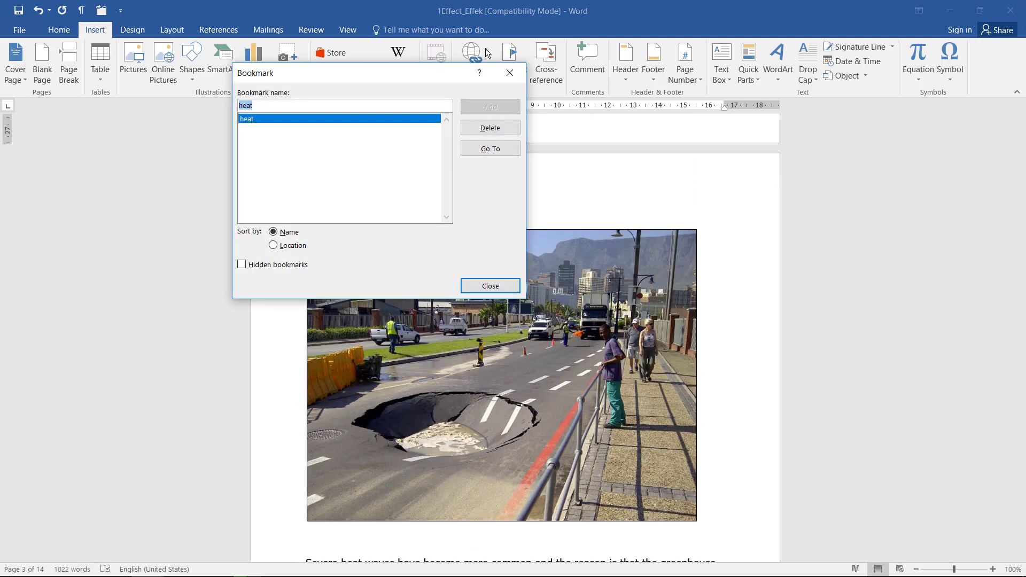
click(489, 286)
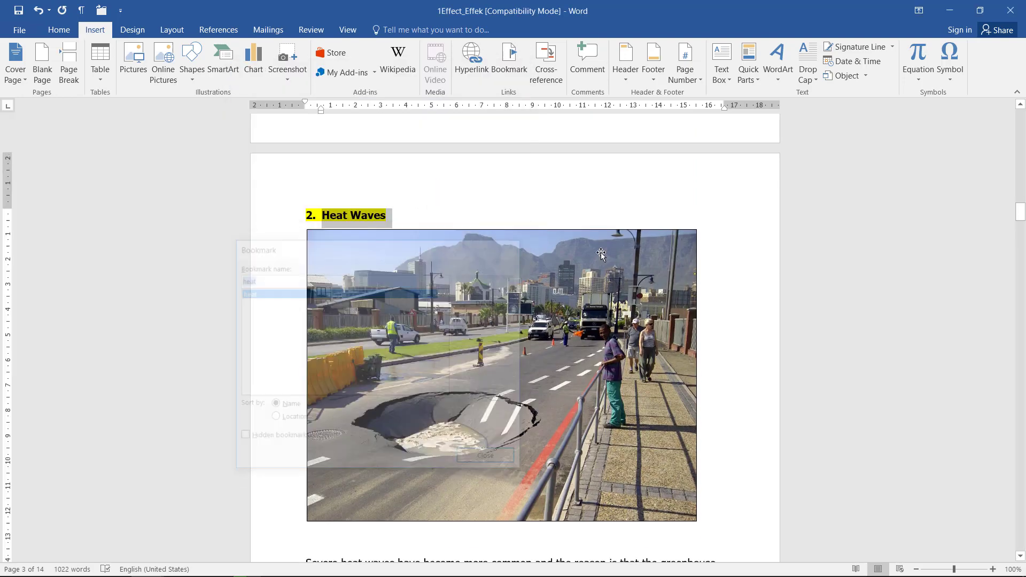
click(485, 455)
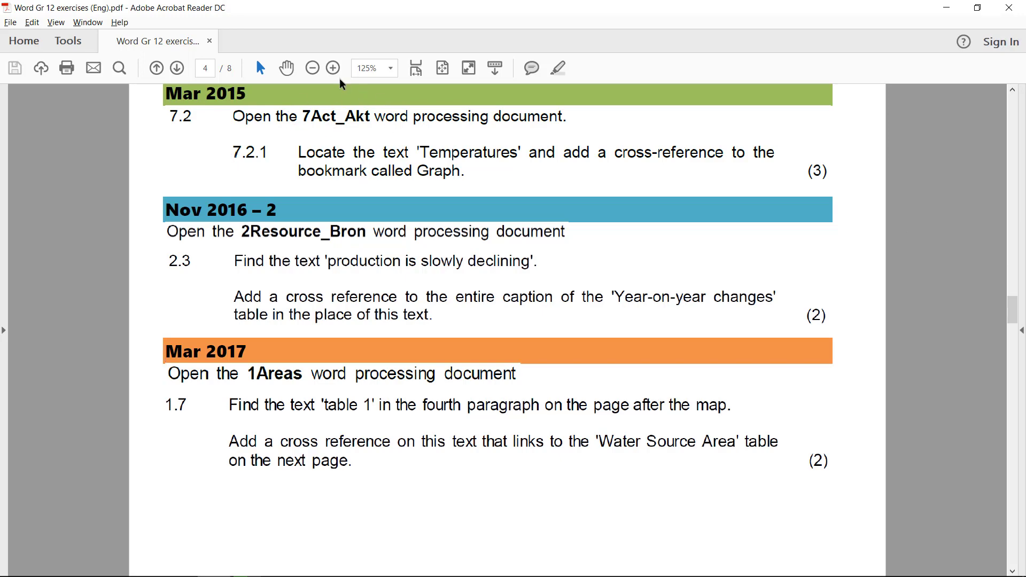
mouse_move(490, 155)
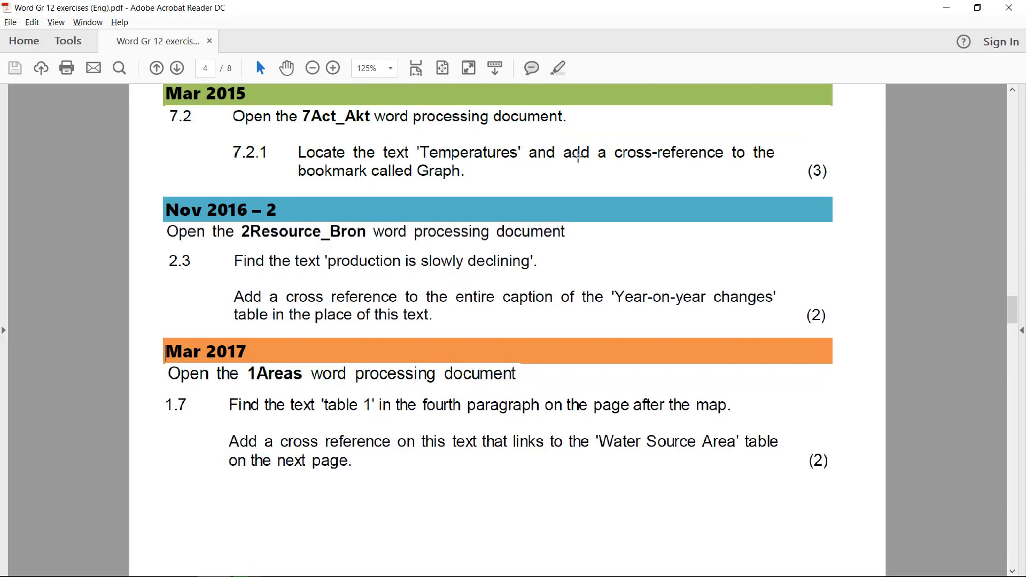
mouse_move(776, 156)
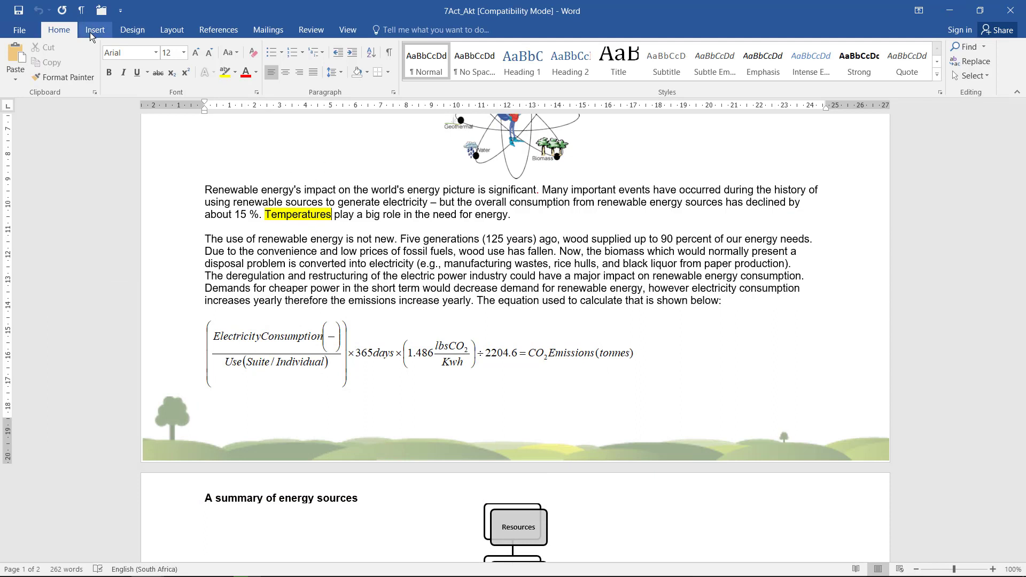
Step: Insert a hyperlinked cross-reference to the Graph bookmark's text 'Temperatures' in 7Act_Akt
click(95, 29)
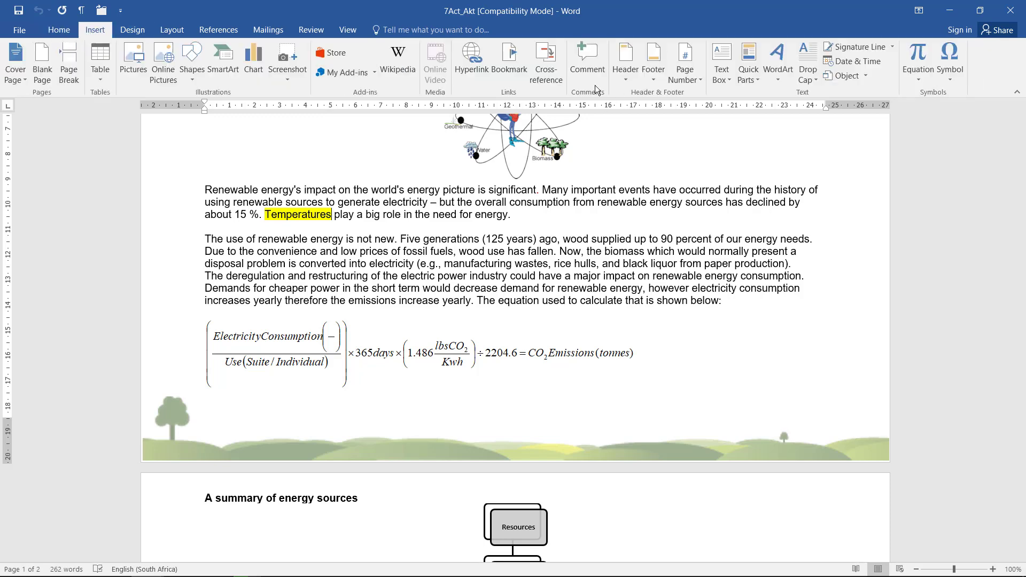
click(545, 59)
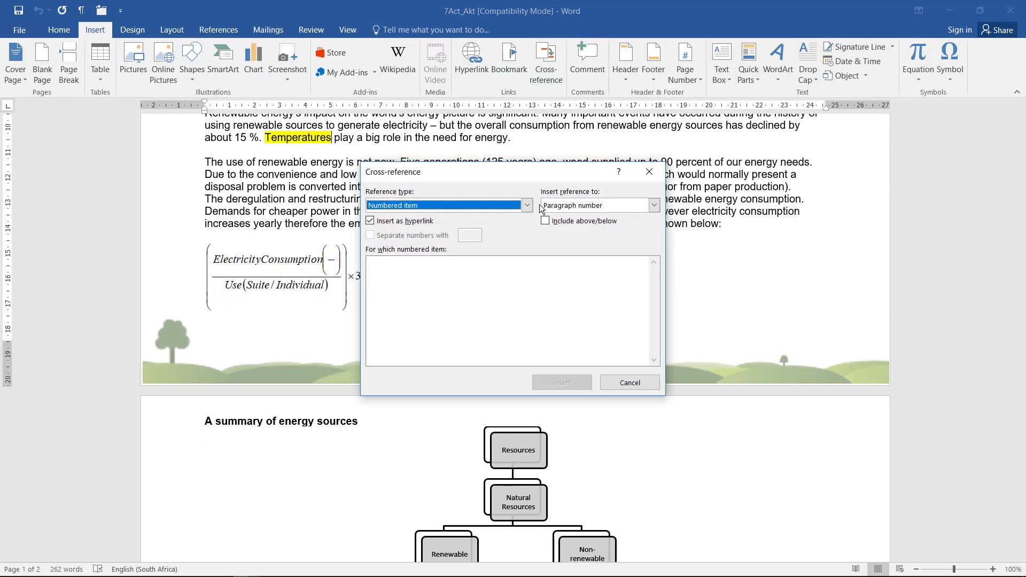
click(527, 205)
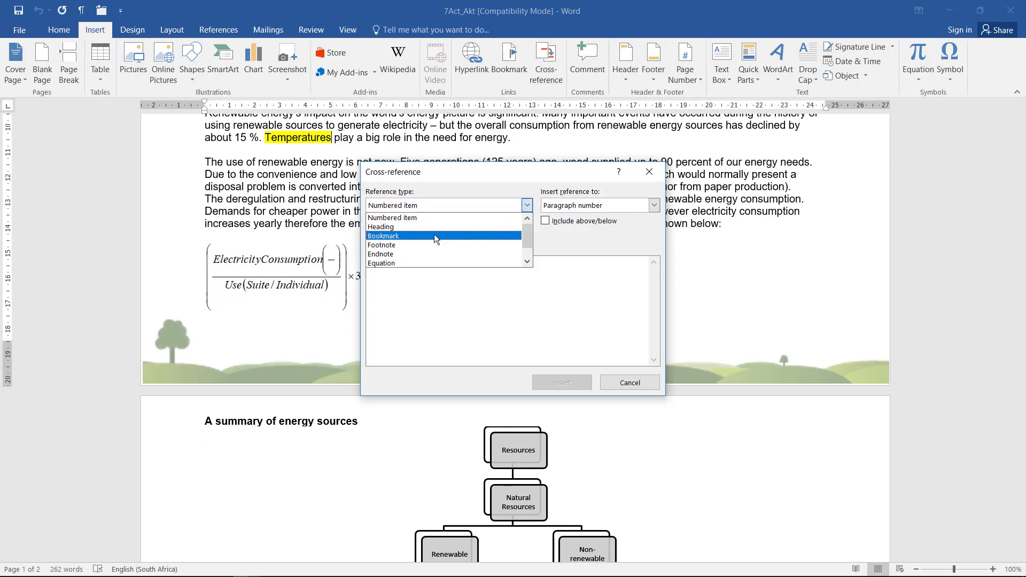
click(384, 235)
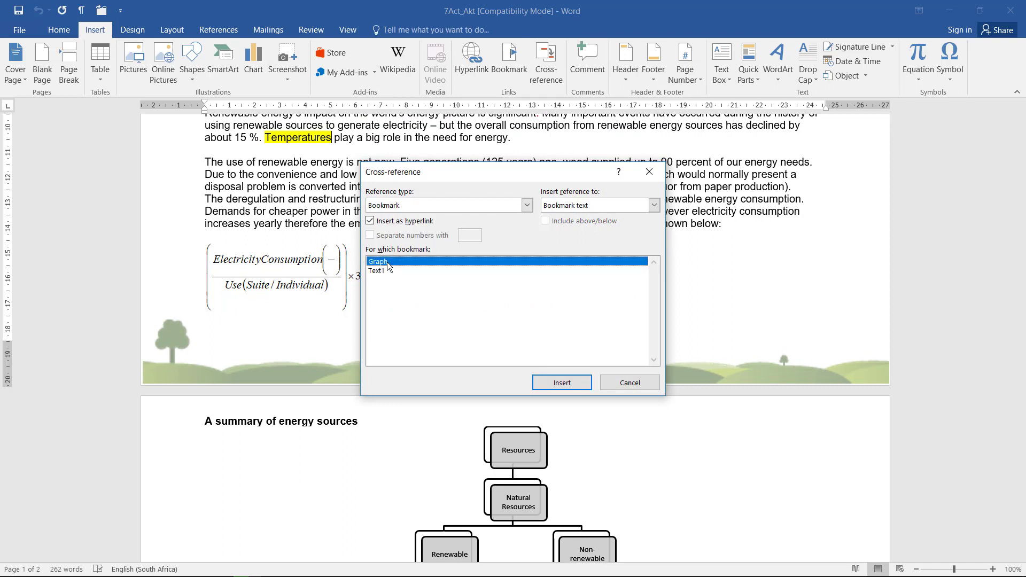
click(652, 205)
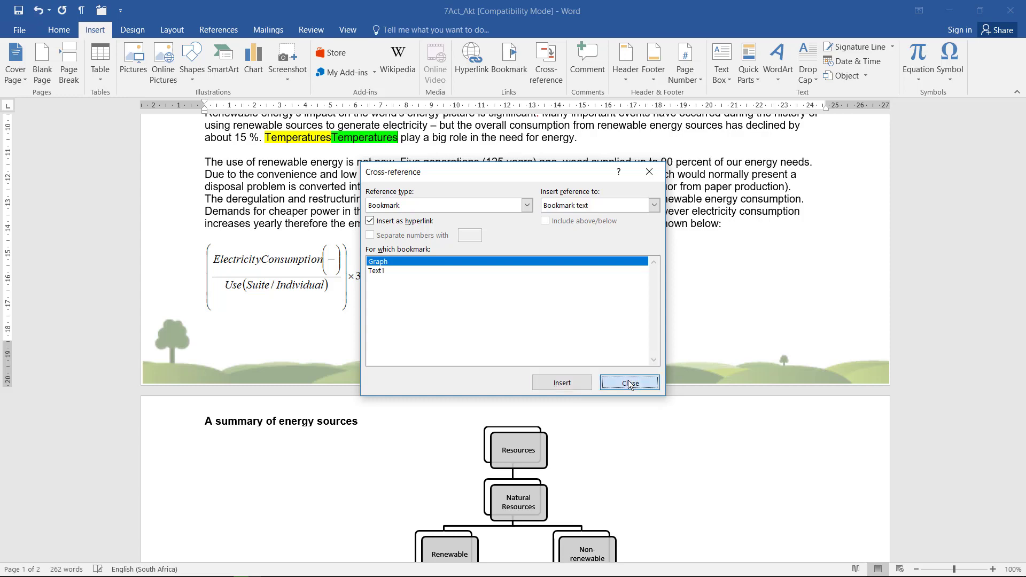
click(628, 382)
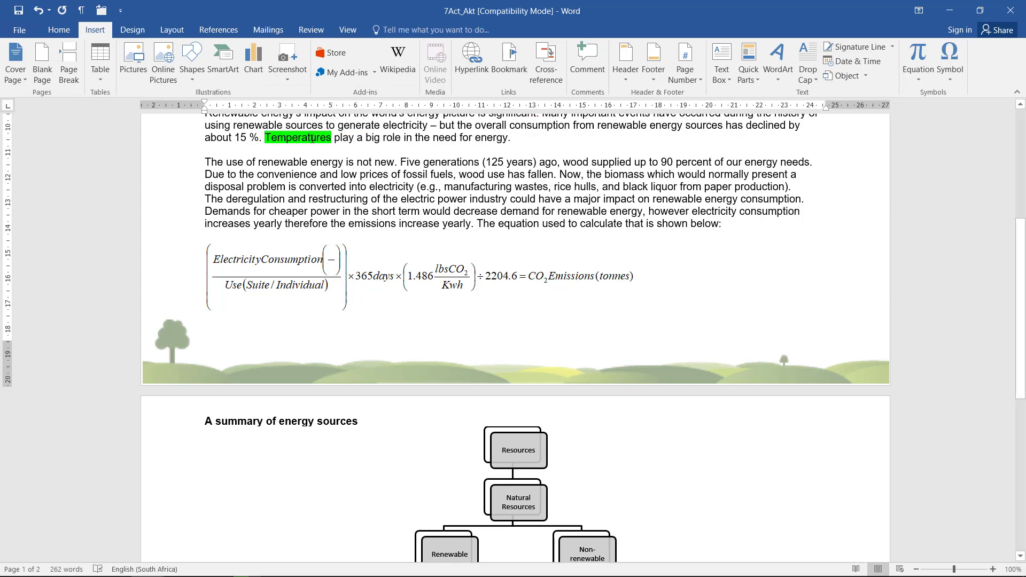
scroll(down, 3)
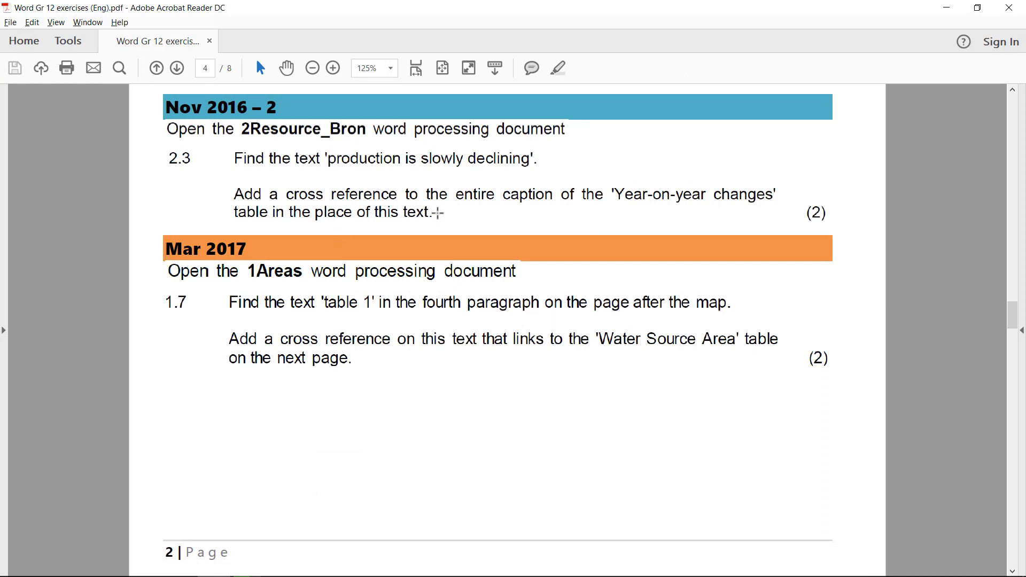
mouse_move(635, 193)
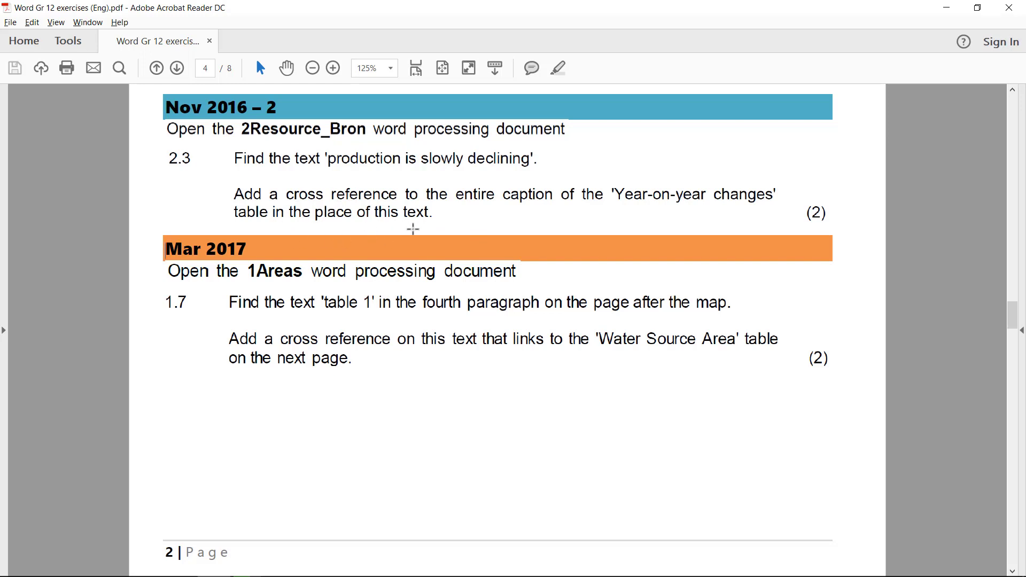
mouse_move(539, 203)
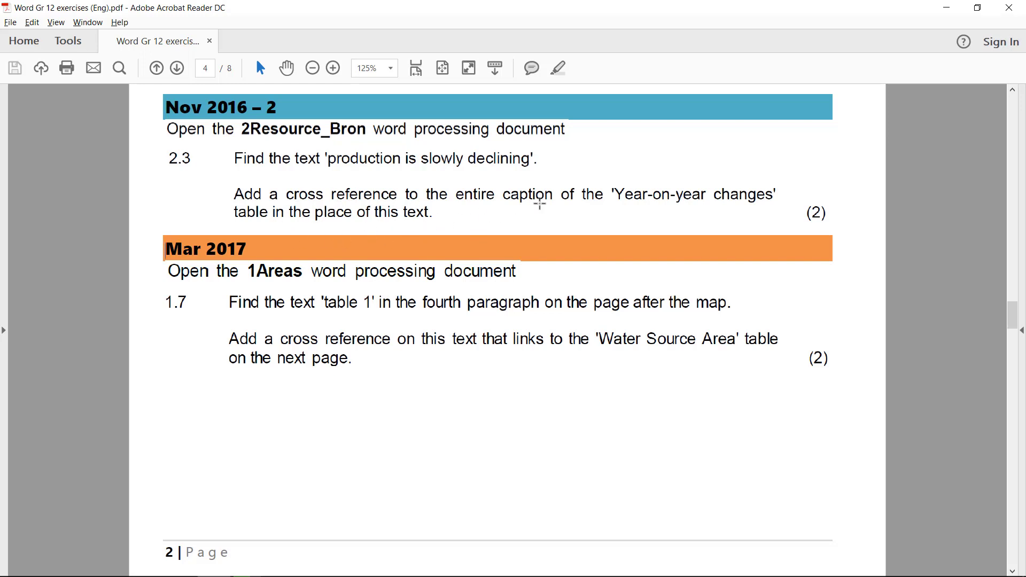
mouse_move(246, 222)
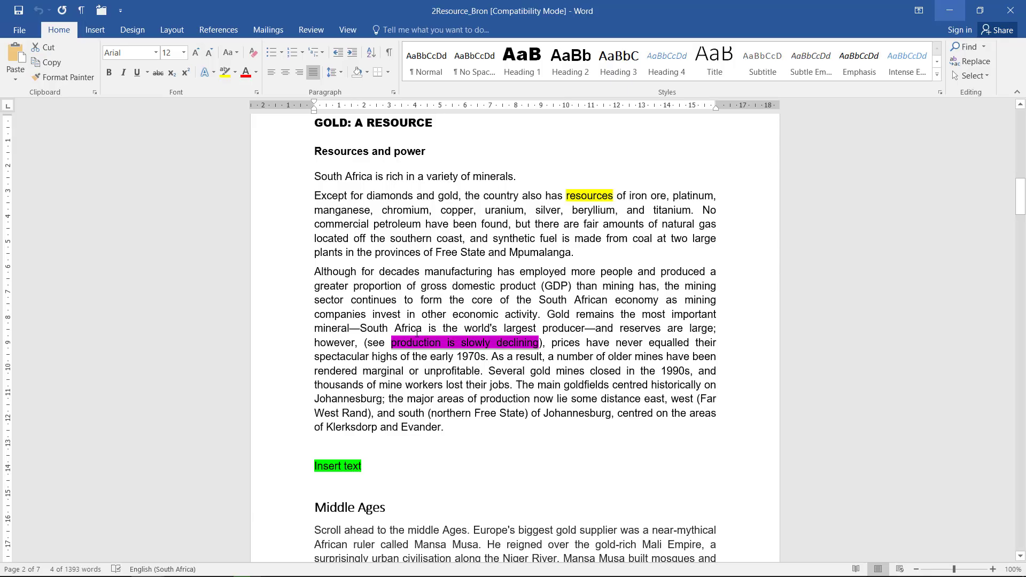
Step: Delete the phrase and insert a cross-reference to the entire caption 'Table 1: Year-on-year changes'
key(Delete)
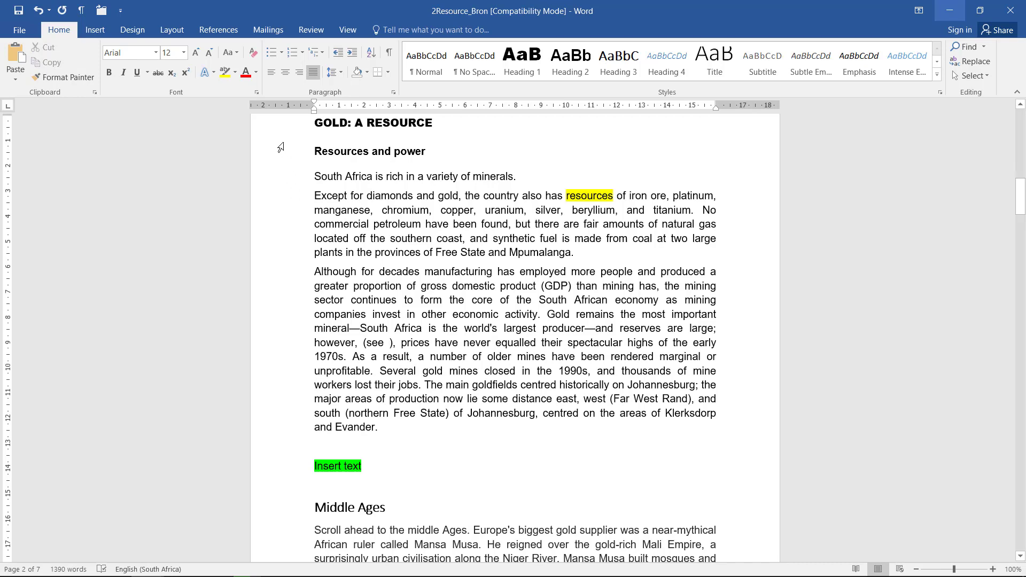
click(95, 30)
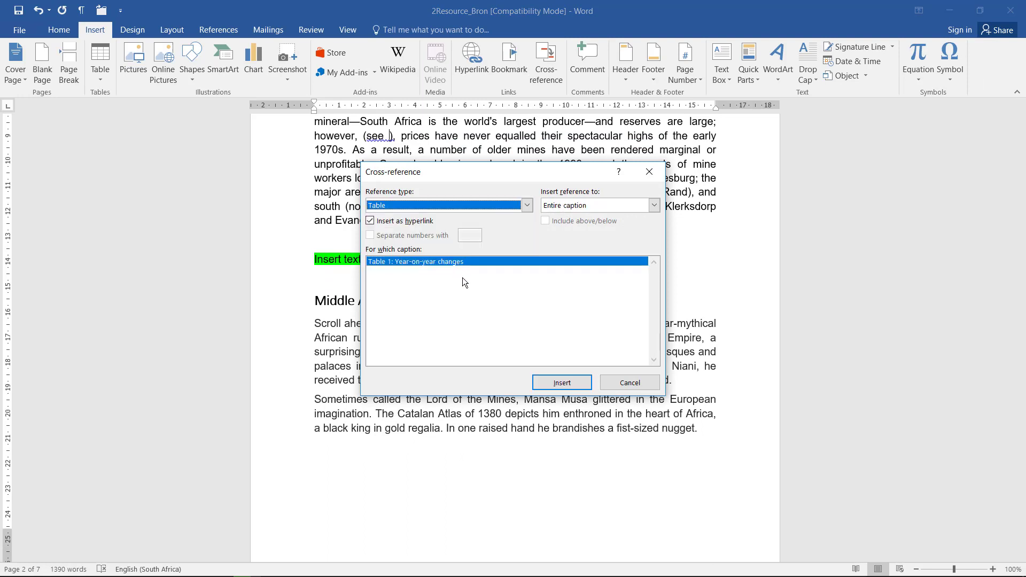
mouse_move(555, 328)
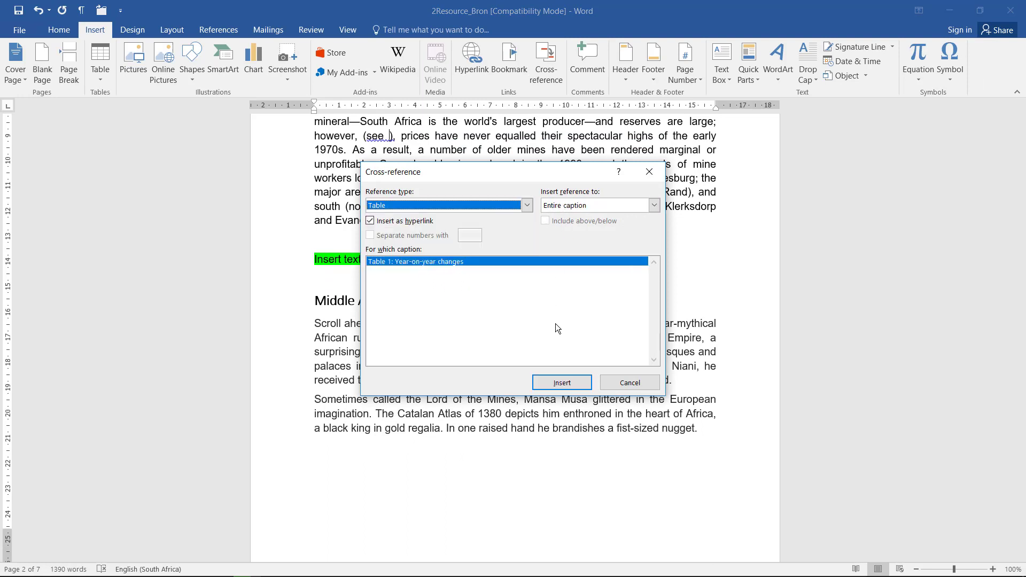
click(561, 382)
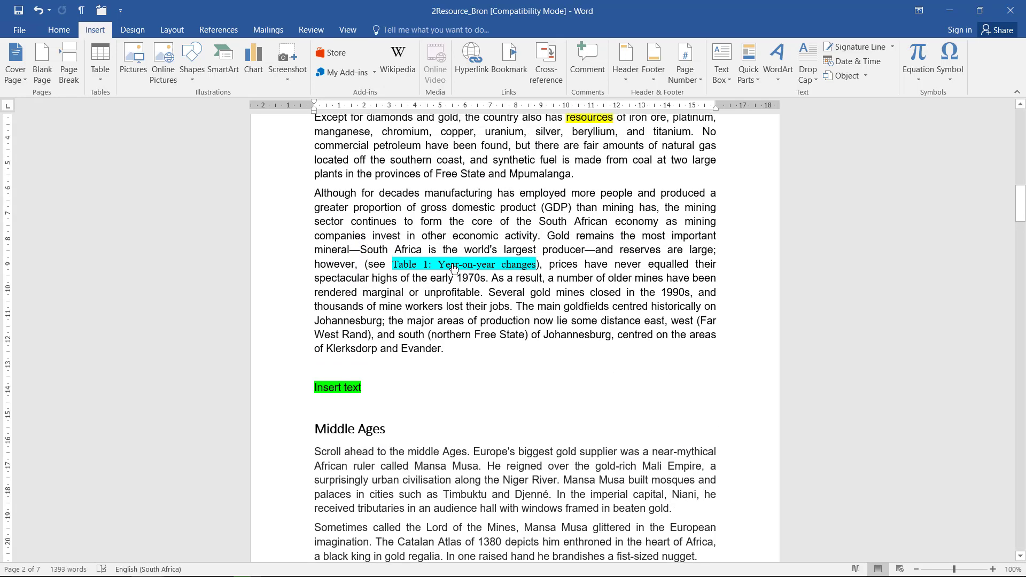
click(462, 264)
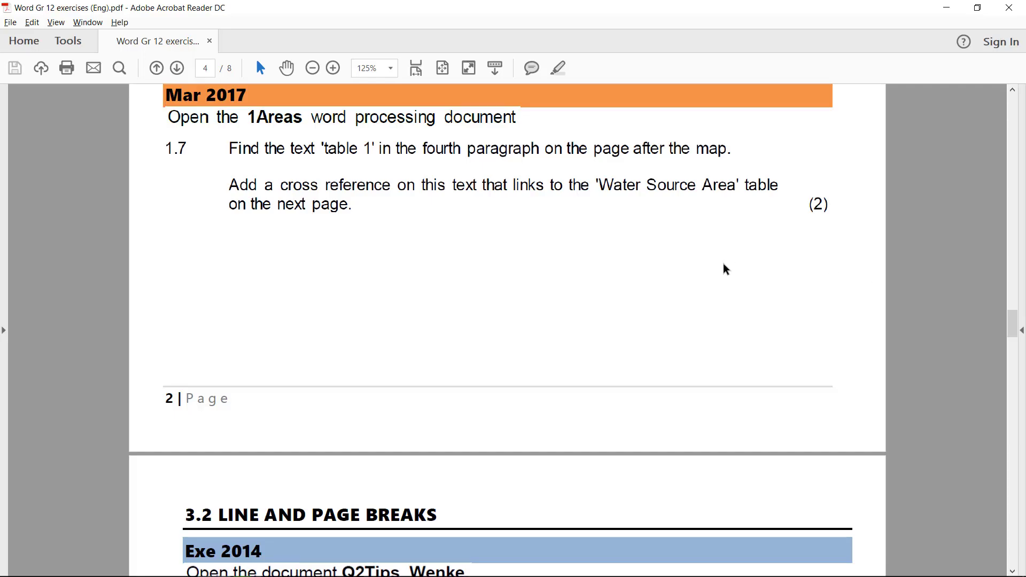
mouse_move(620, 292)
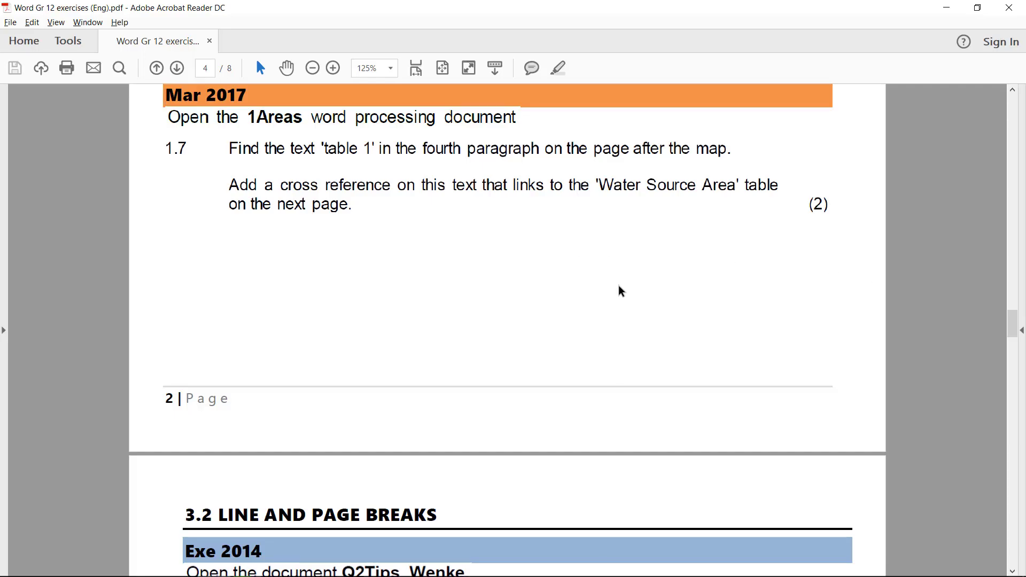
mouse_move(622, 287)
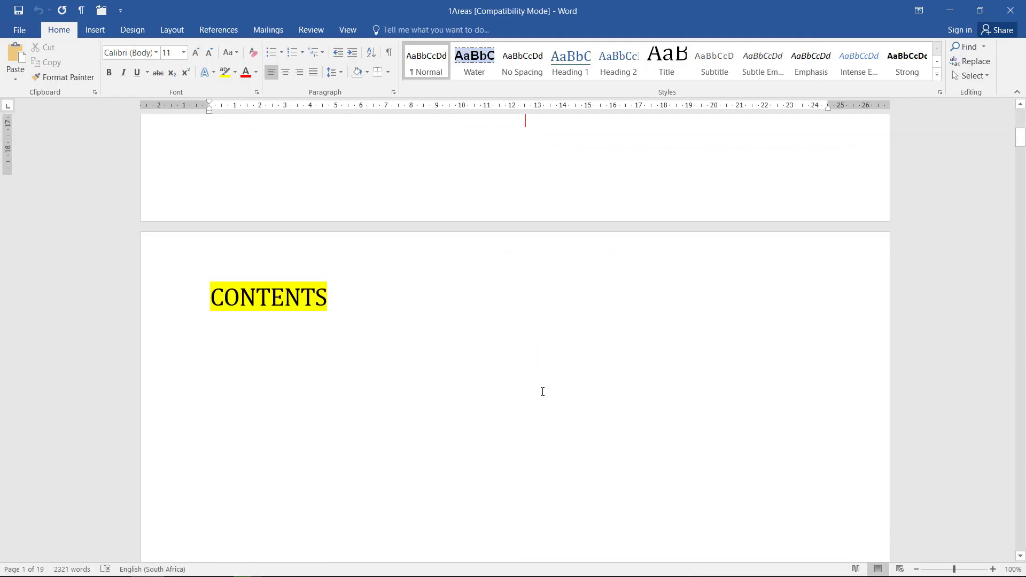
Step: Scroll to the fourth paragraph after the map and select the text 'table 1'
scroll(down, 3)
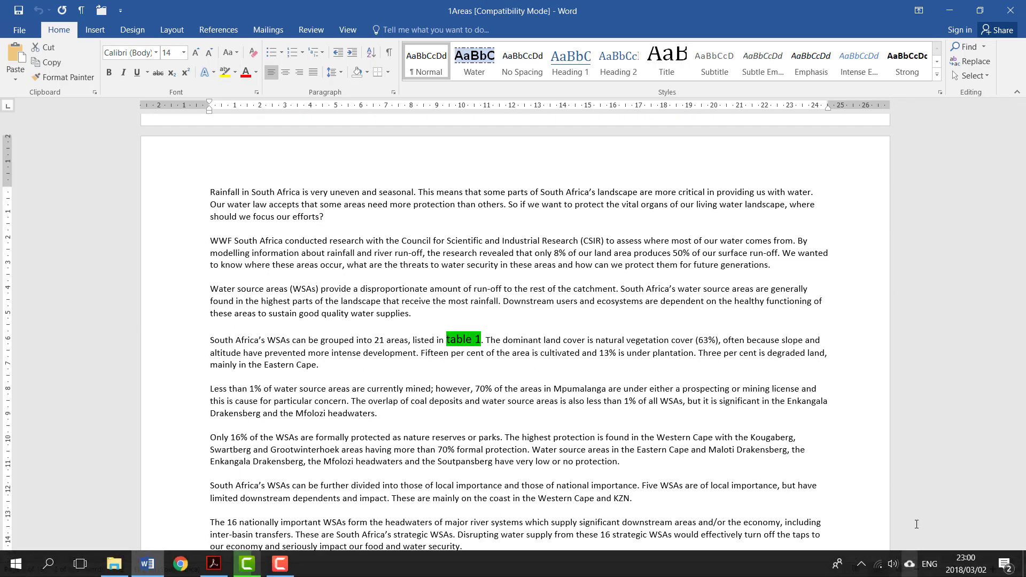
click(211, 563)
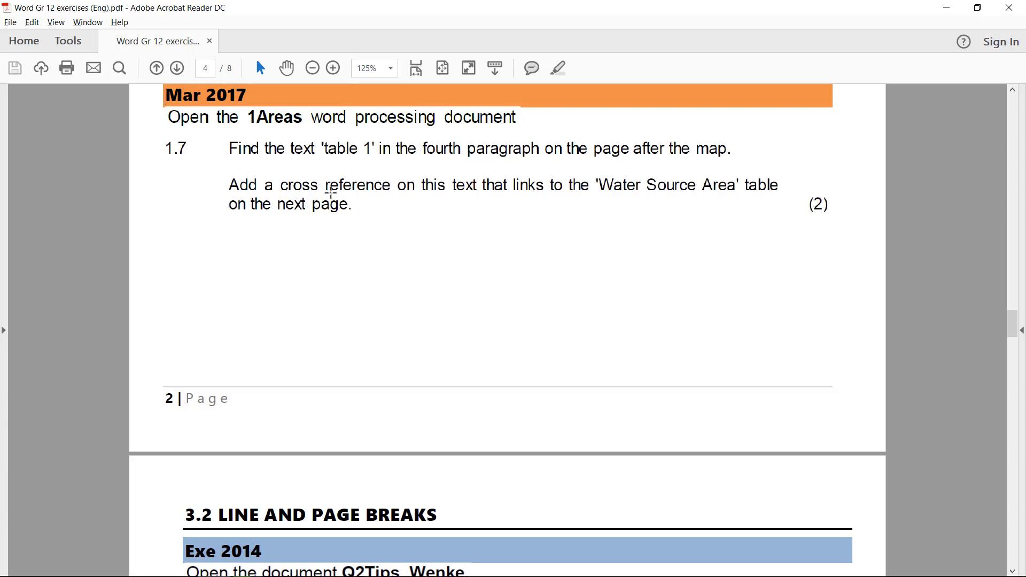
mouse_move(859, 25)
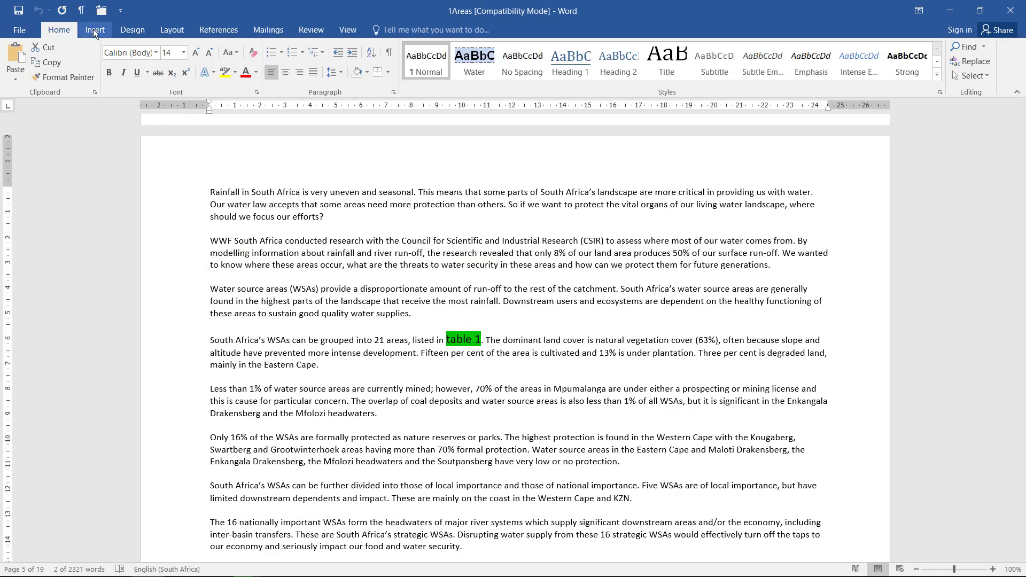
Step: Bring up the Cross-reference dialog from the Insert ribbon for the selected 'table 1'
click(95, 30)
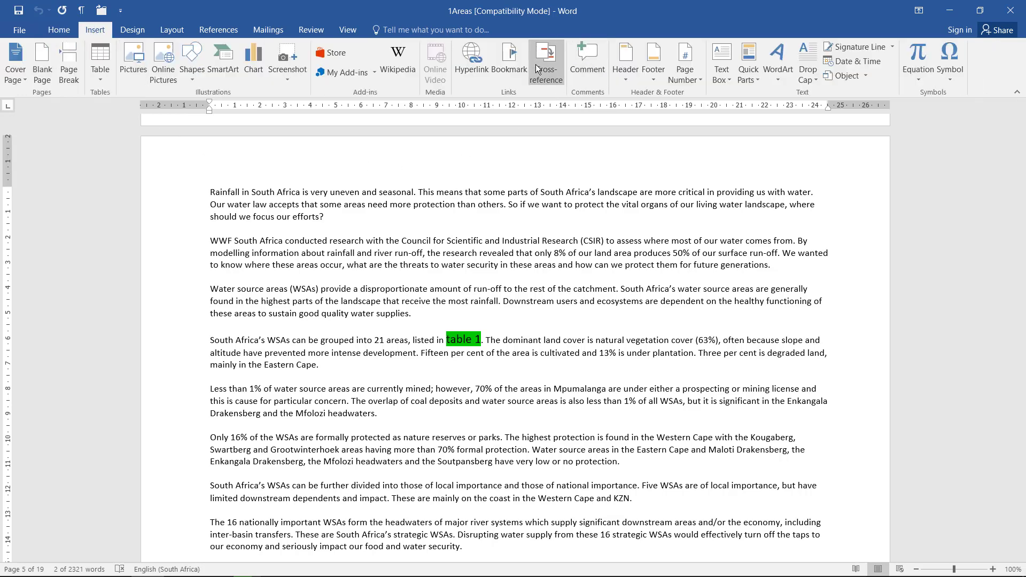
click(545, 59)
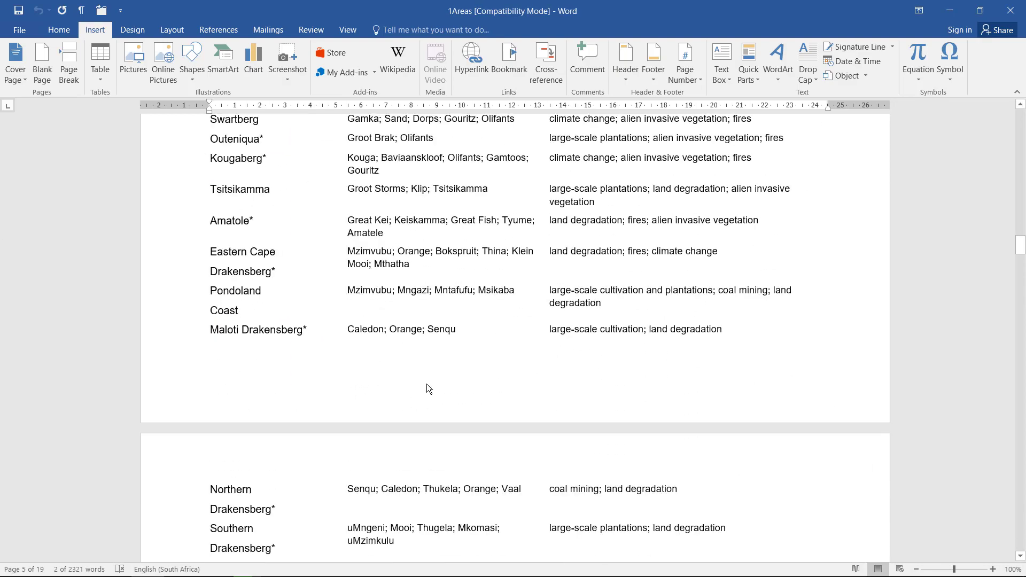
scroll(down, 3)
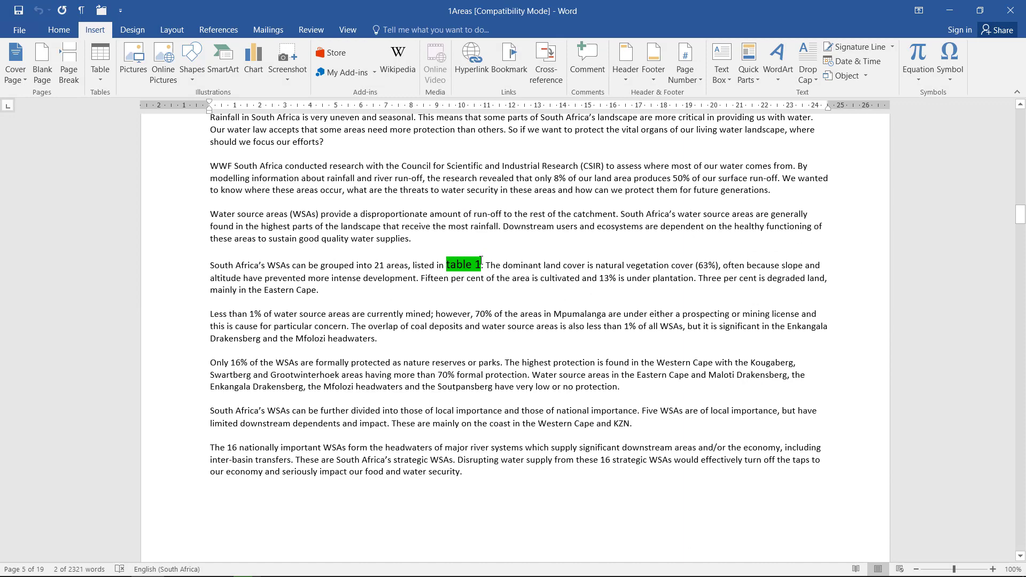
click(545, 62)
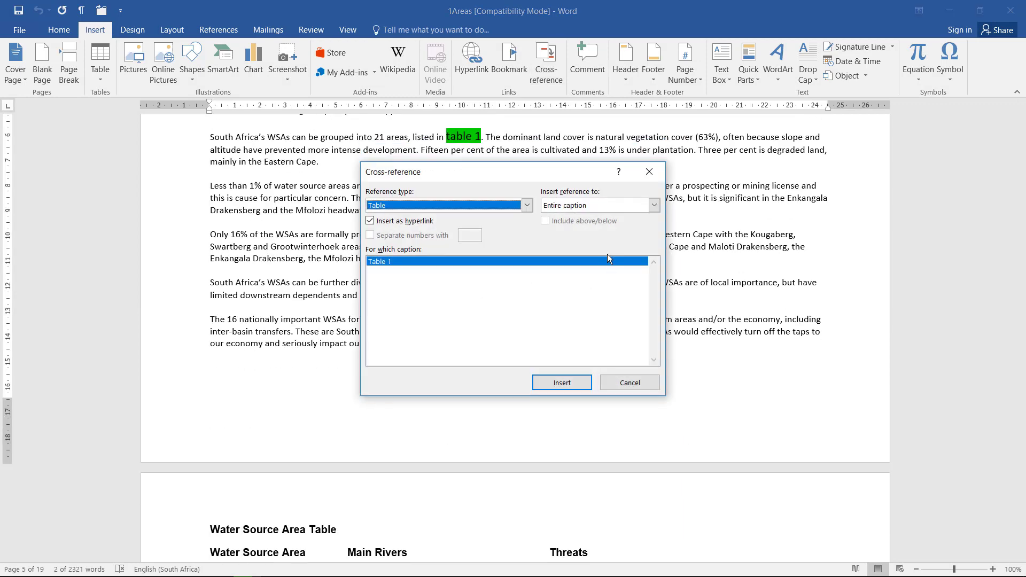
Step: Insert a hyperlinked cross-reference to the entire Table 1 caption, then check it below the Water Source Area table
click(526, 205)
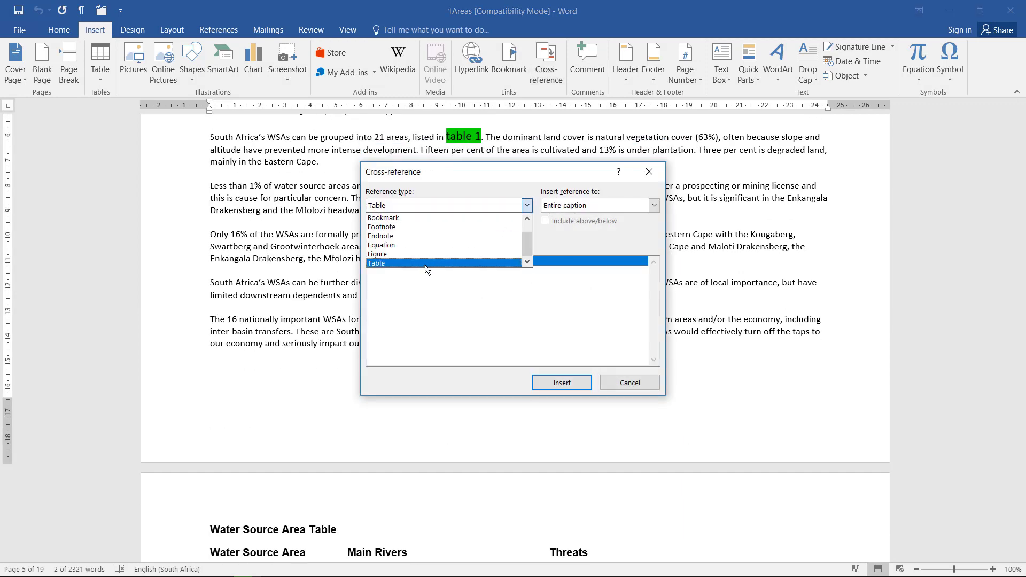
click(376, 263)
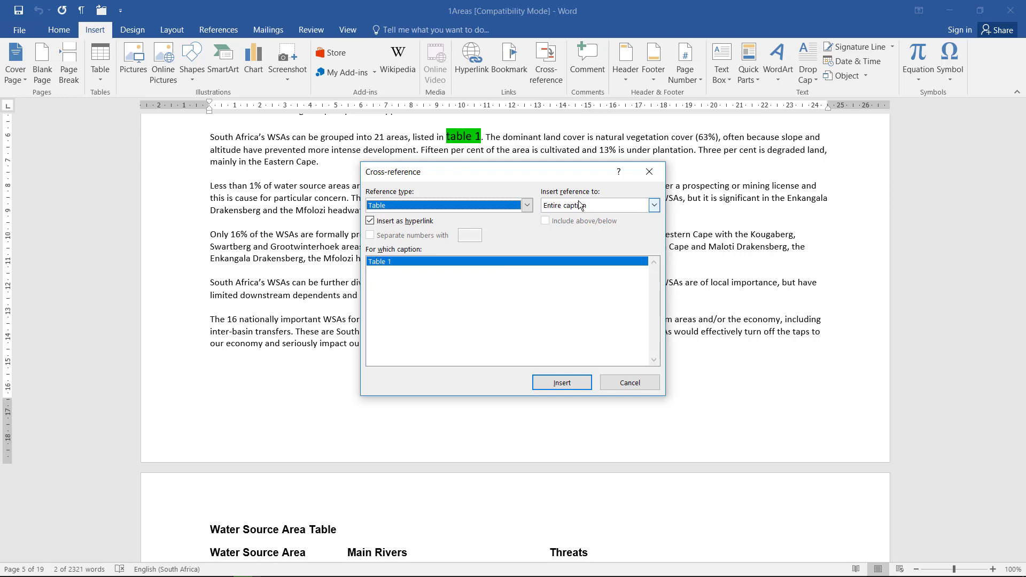
click(561, 382)
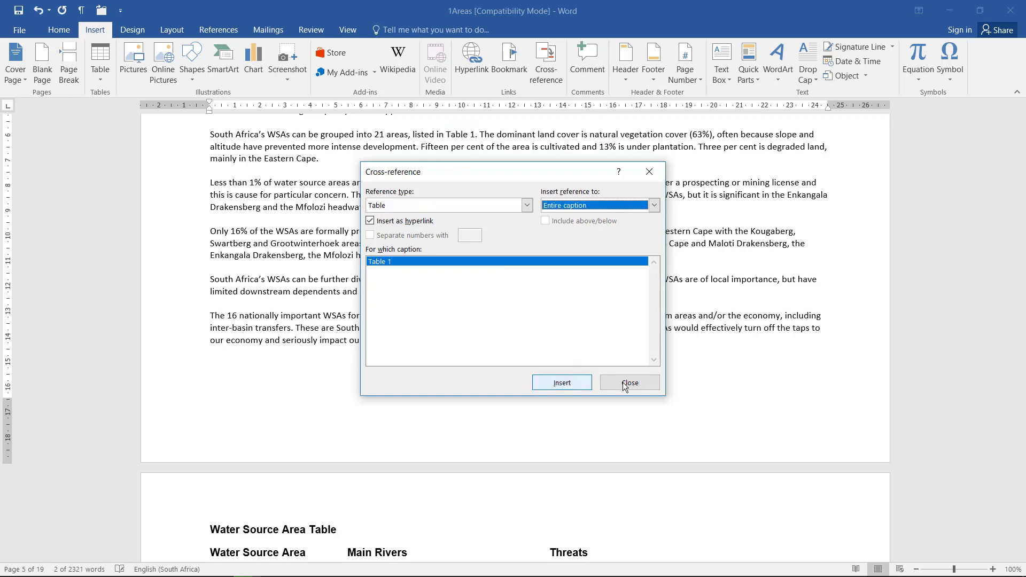
click(627, 382)
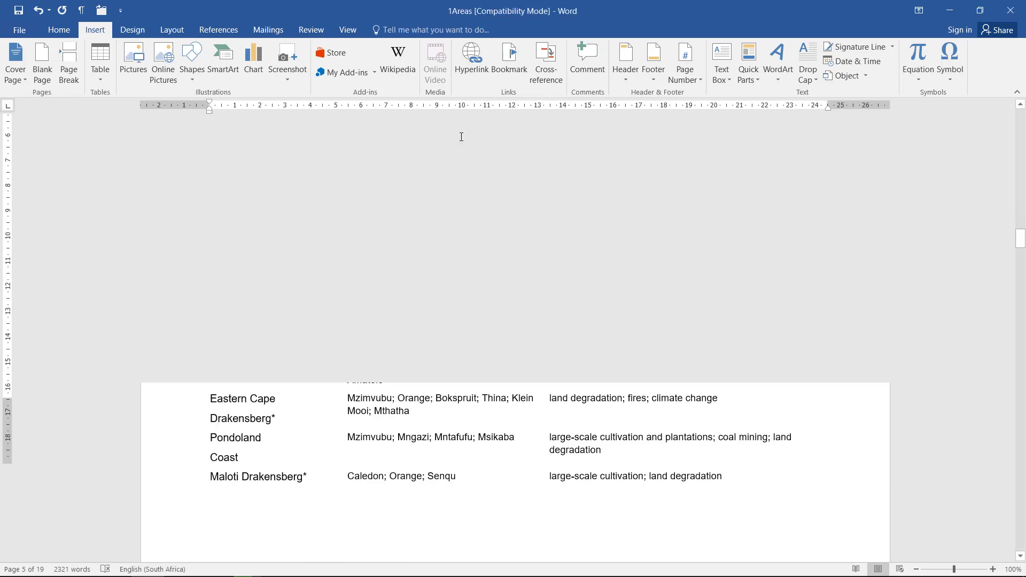
scroll(down, 3)
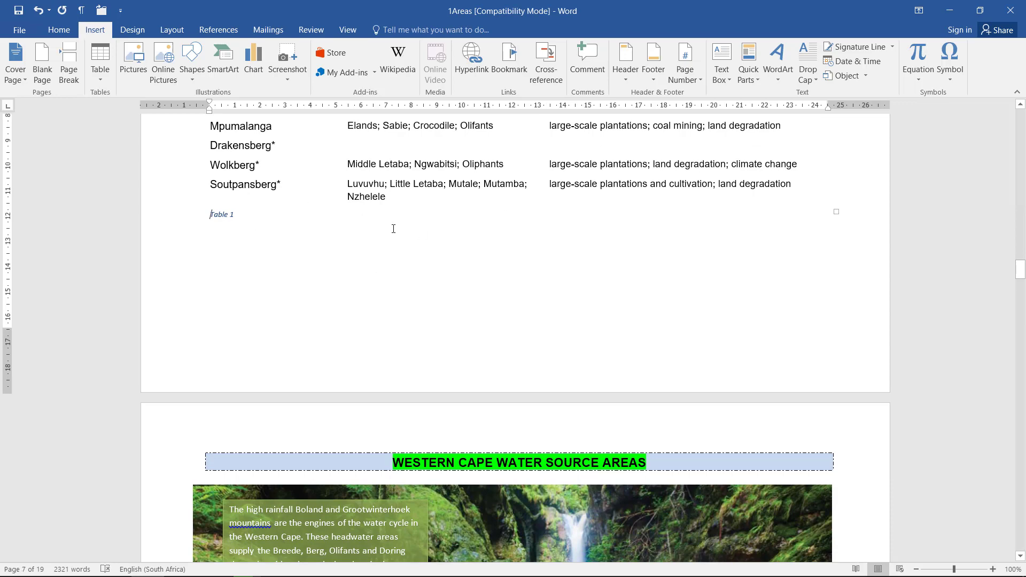